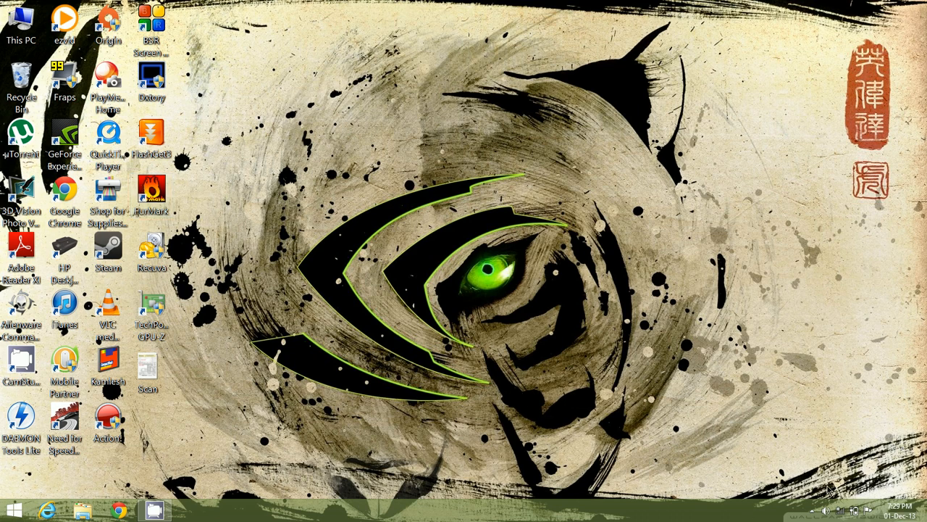
# Connect the PC to the belkin.1E5 wireless network from the Networks charm.
pyautogui.click(813, 512)
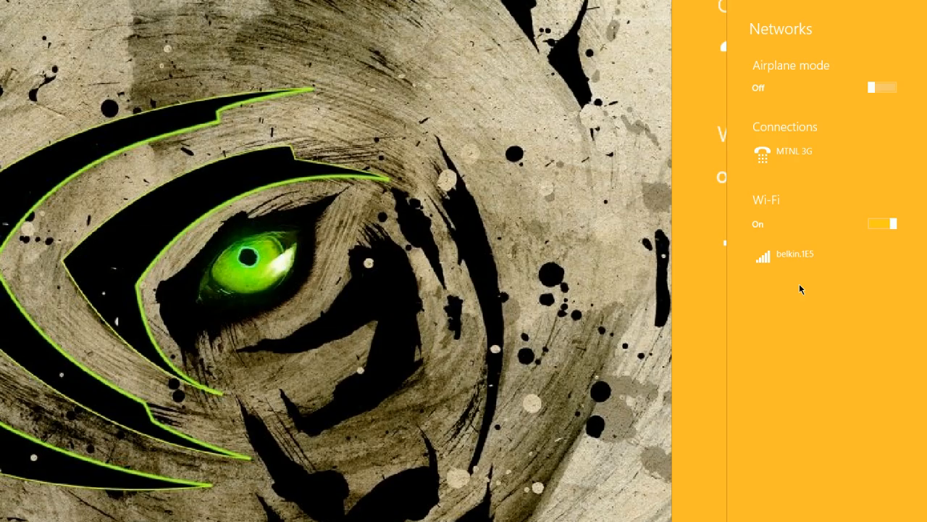
pyautogui.click(794, 254)
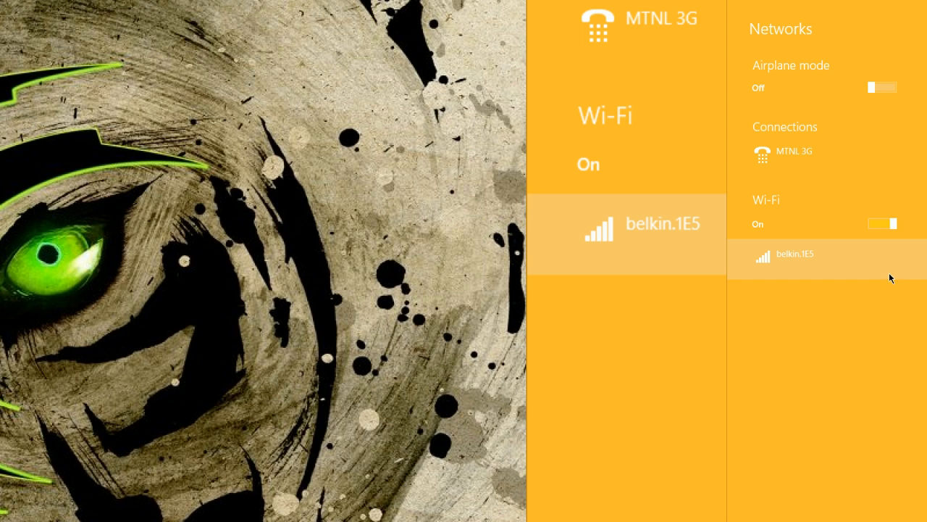
pyautogui.moveTo(877, 255)
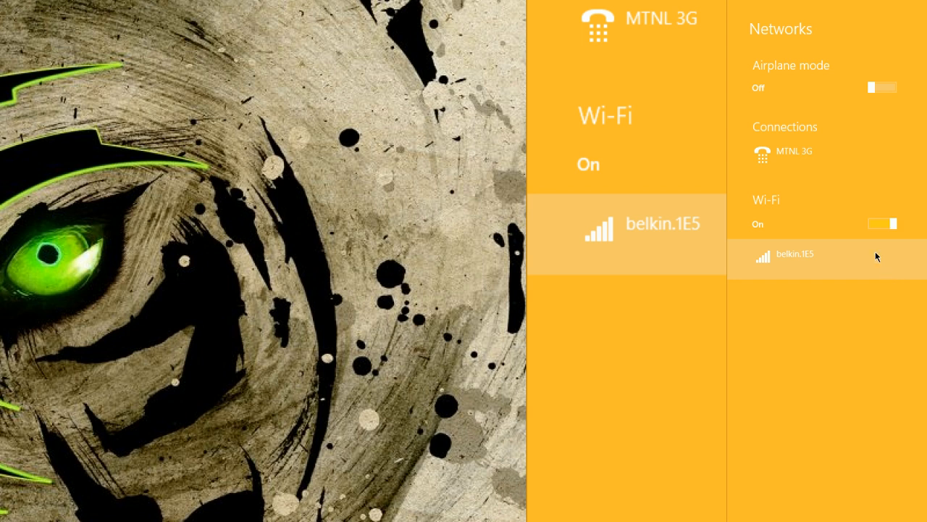
pyautogui.click(794, 253)
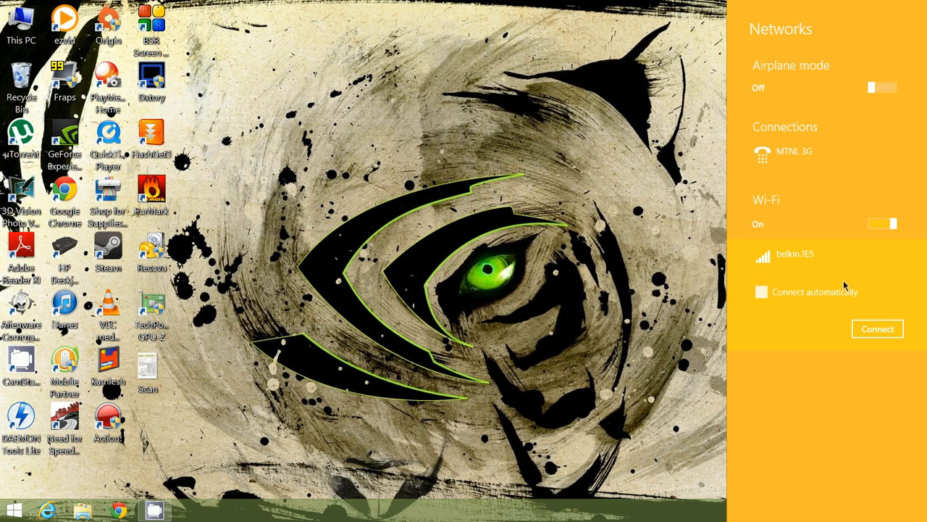
pyautogui.click(878, 328)
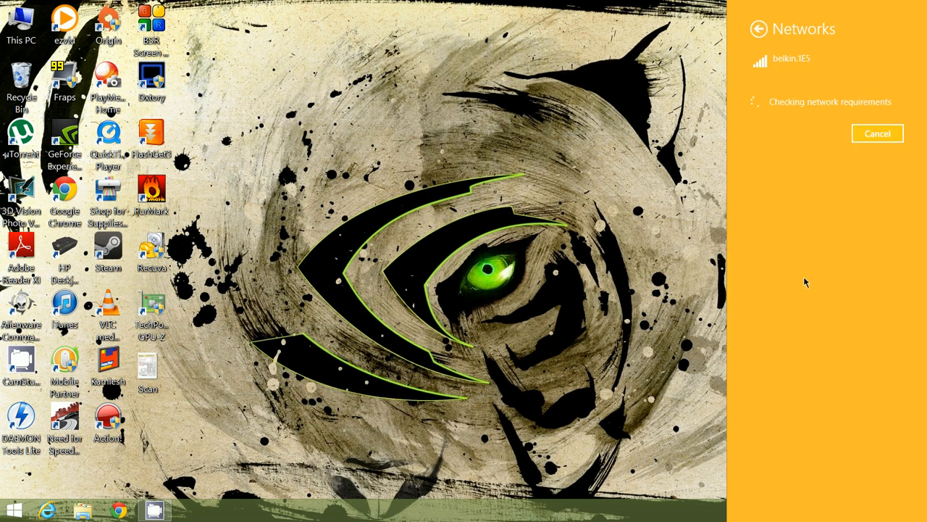
pyautogui.moveTo(749, 223)
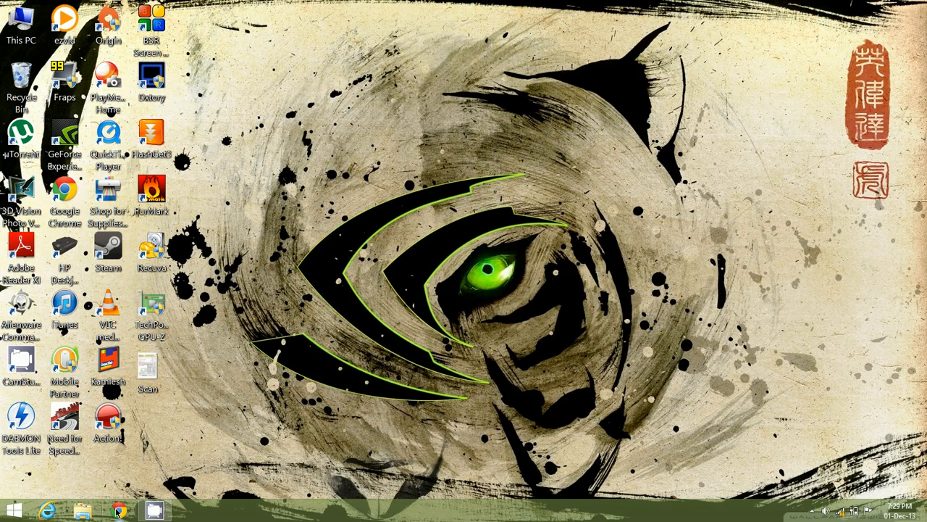
# Launch Chrome and browse to the router admin address 192.168.2.1.
pyautogui.click(118, 510)
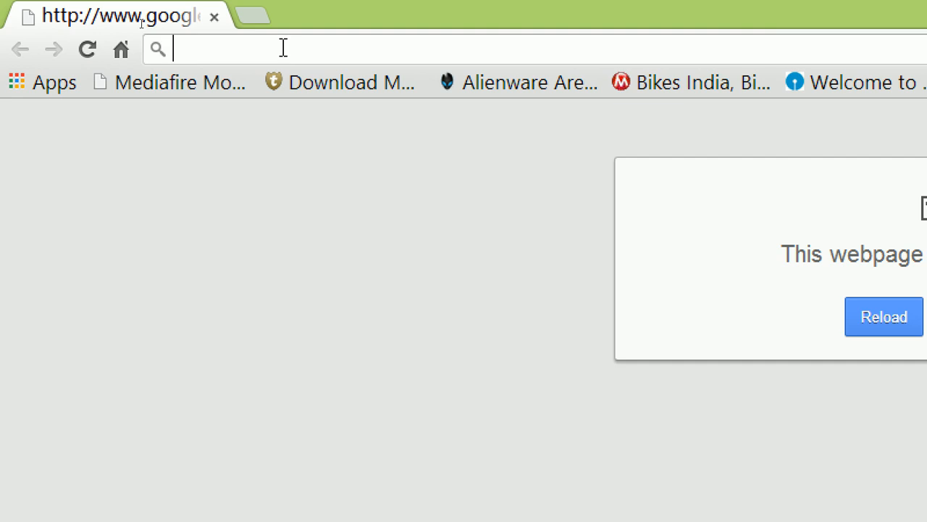
pyautogui.write('192.1')
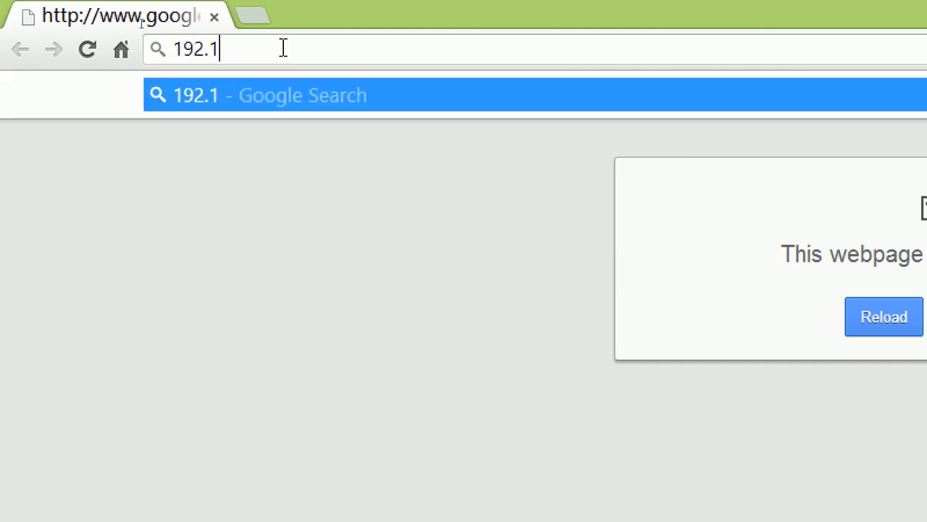
pyautogui.write('68.2.1')
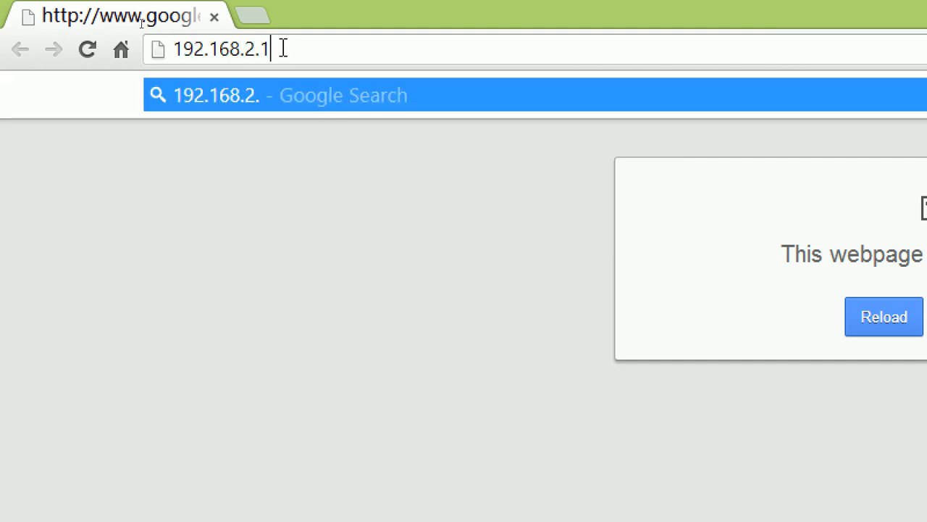
pyautogui.write('1')
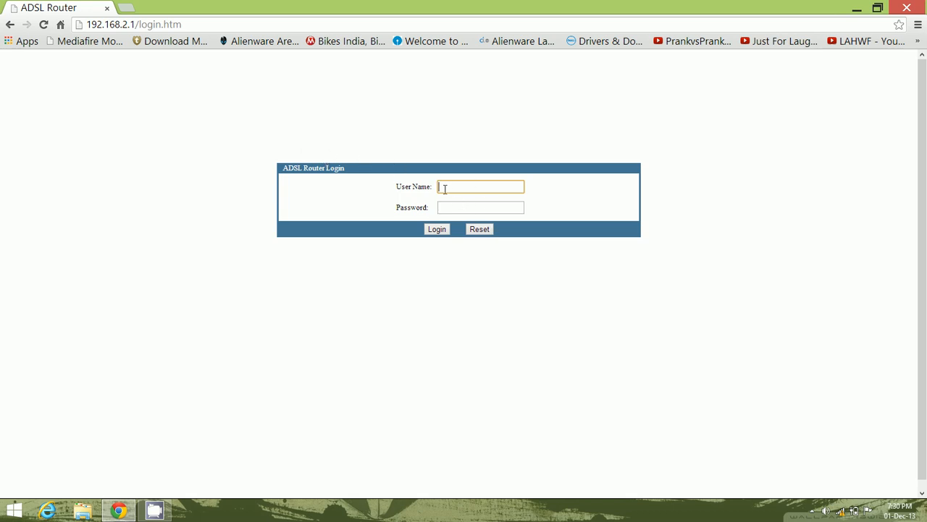
pyautogui.moveTo(481, 200)
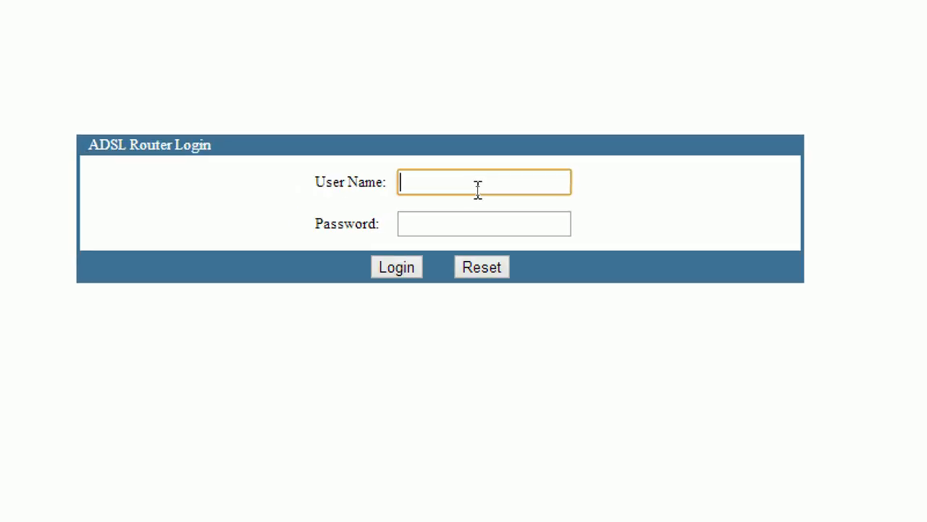
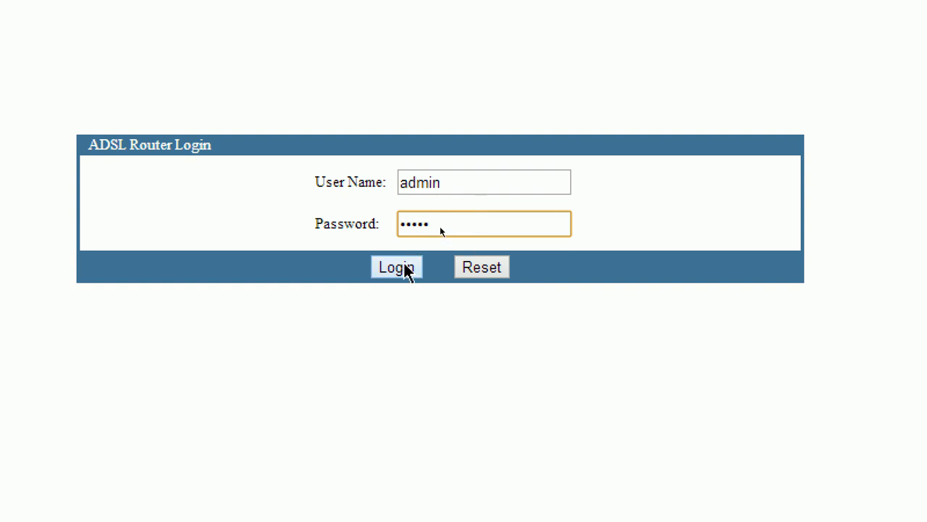
# Log in to the router as 'admin' to reach the System Status page.
pyautogui.click(397, 267)
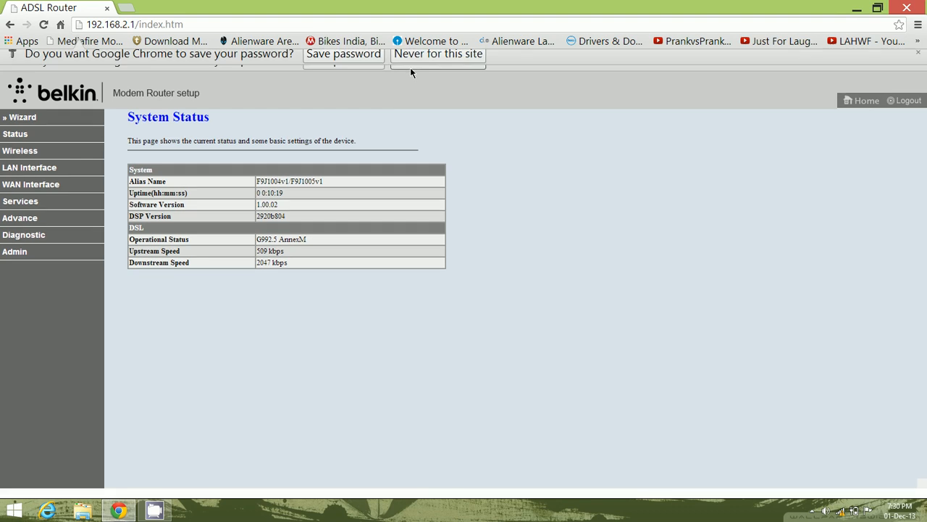
# Decline Chrome's password save and start the router setup Wizard.
pyautogui.click(438, 54)
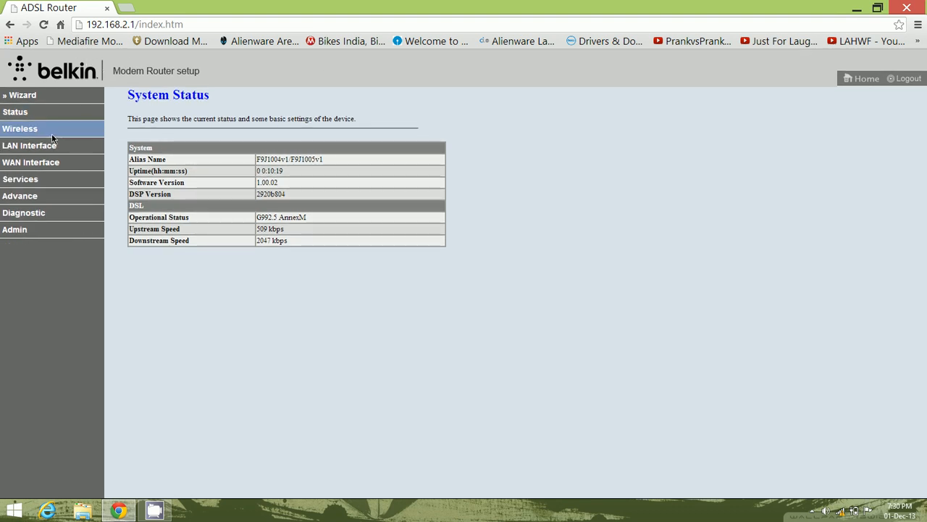
pyautogui.moveTo(16, 111)
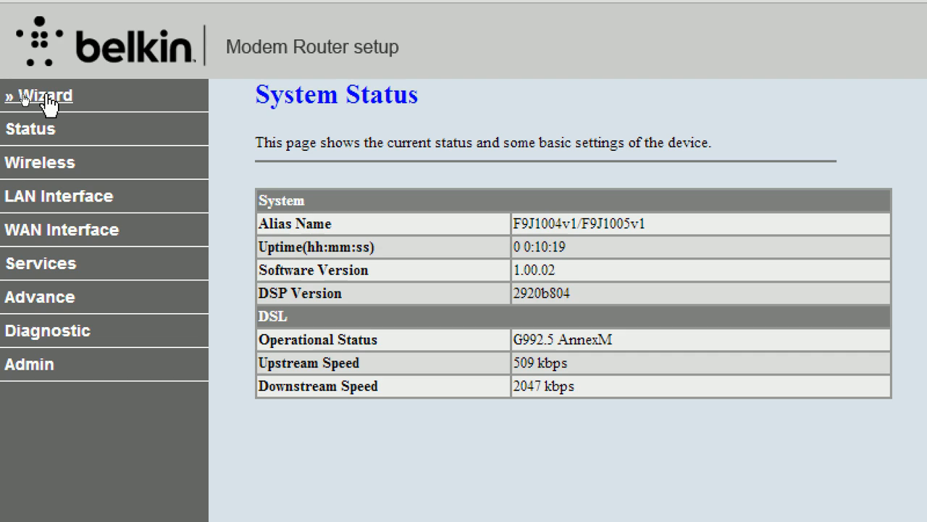
pyautogui.click(37, 95)
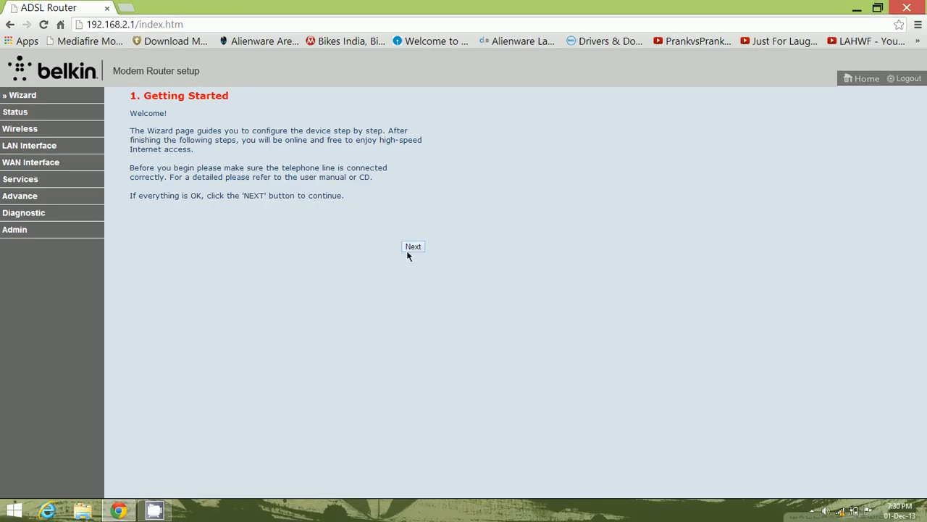
# Set the wizard time zone to (GMT-08:00) Pacific Time (USA & Canada) and continue.
pyautogui.click(413, 246)
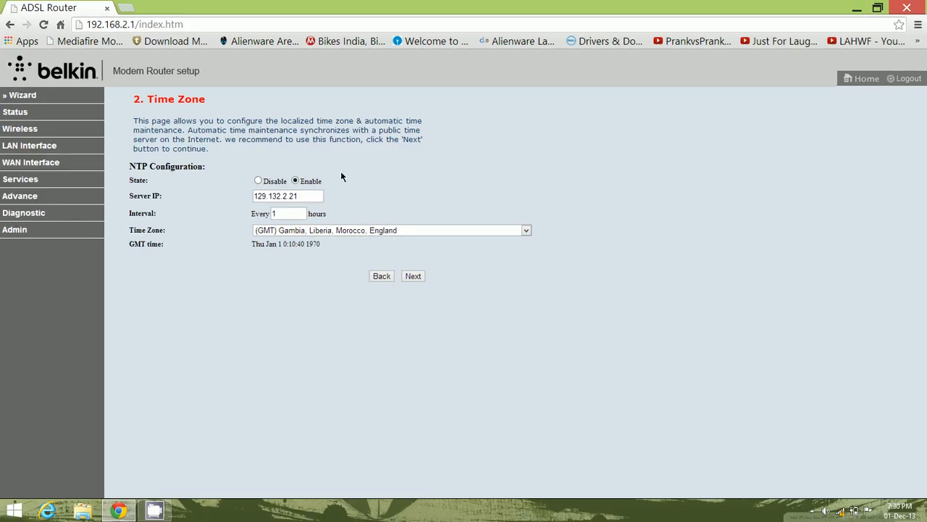
pyautogui.moveTo(308, 212)
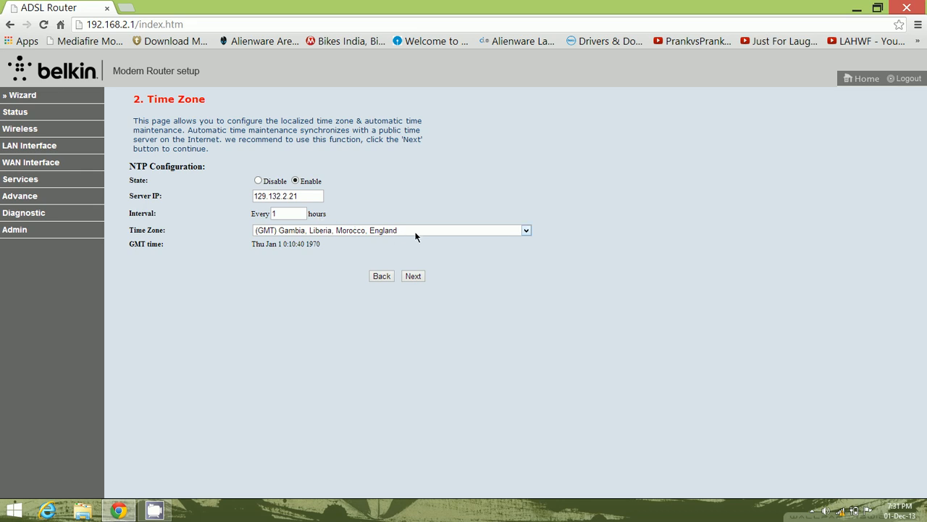
pyautogui.click(526, 229)
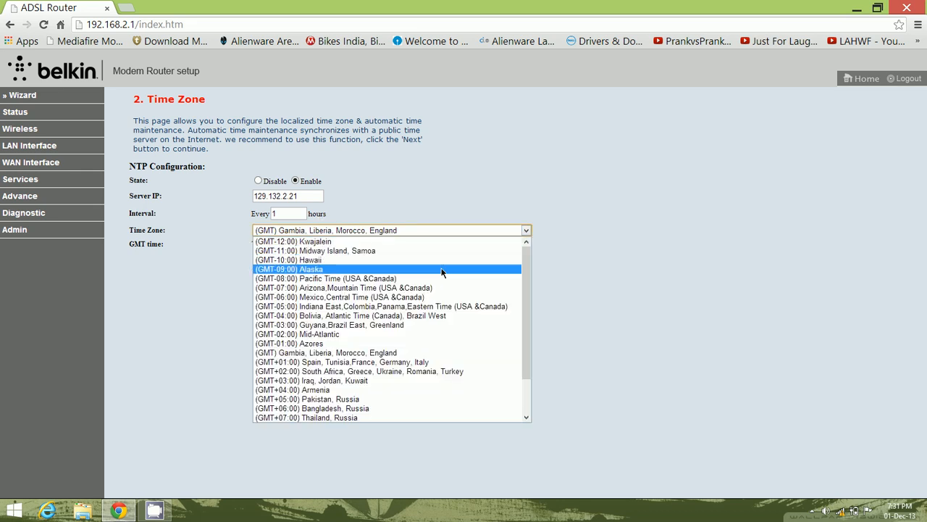
pyautogui.click(324, 278)
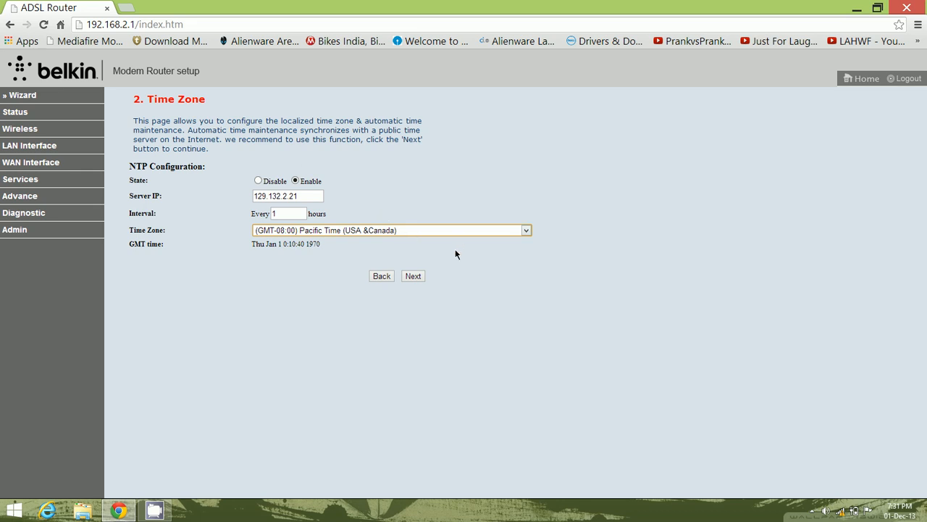
pyautogui.moveTo(426, 253)
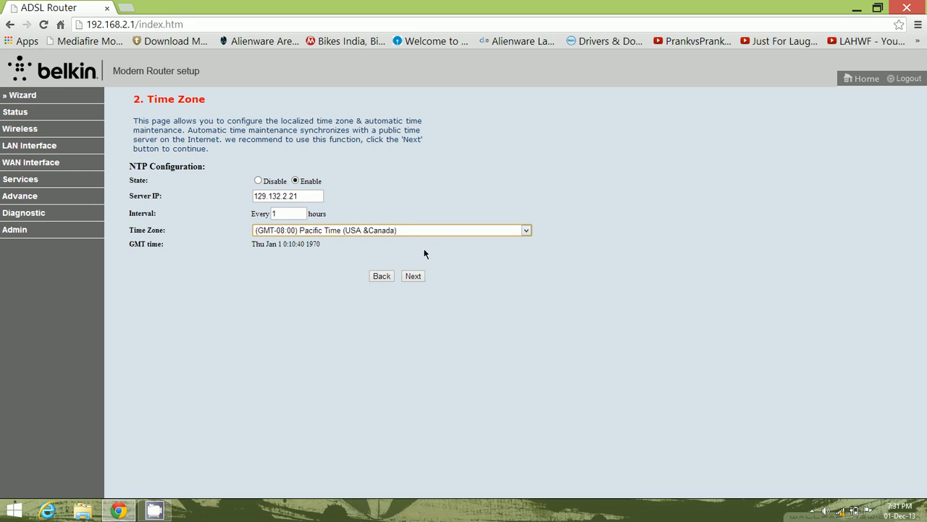
pyautogui.click(413, 275)
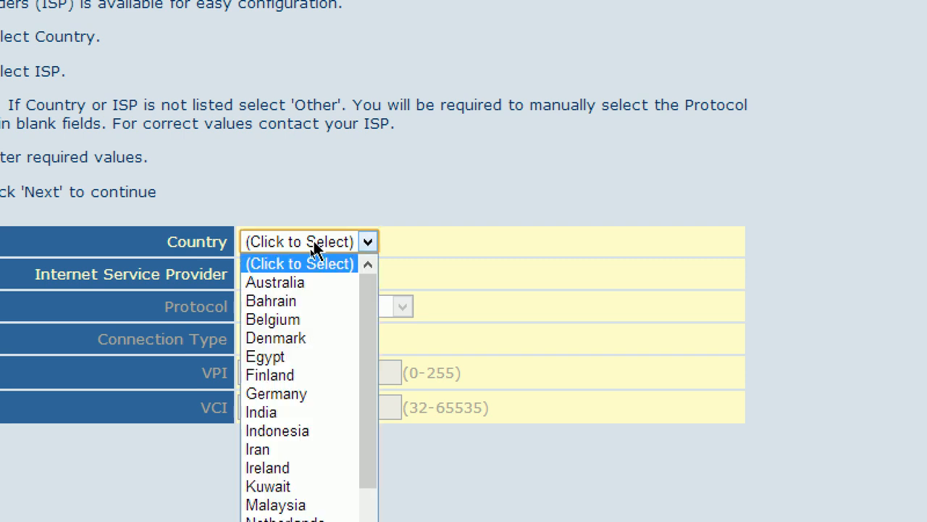
# Choose country India, ISP Others, protocol PPPoE and LLC connection type.
pyautogui.click(261, 411)
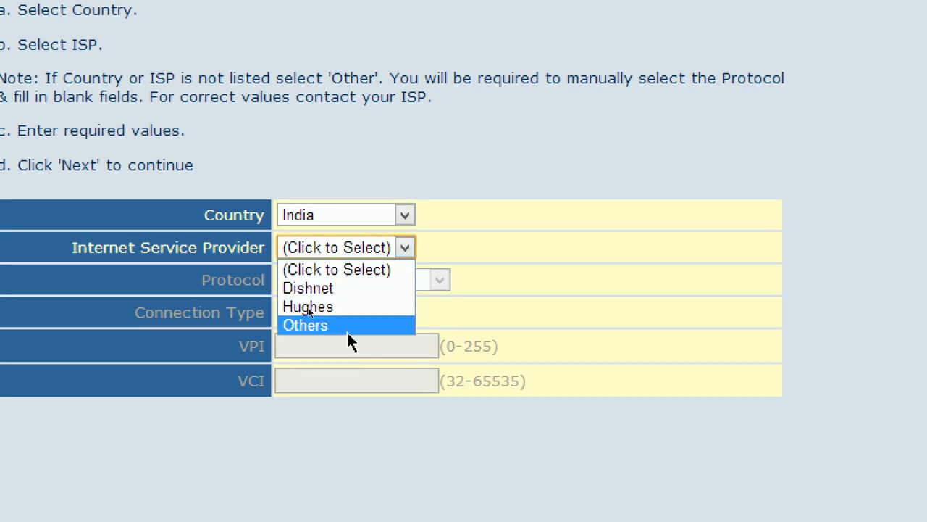
pyautogui.click(304, 324)
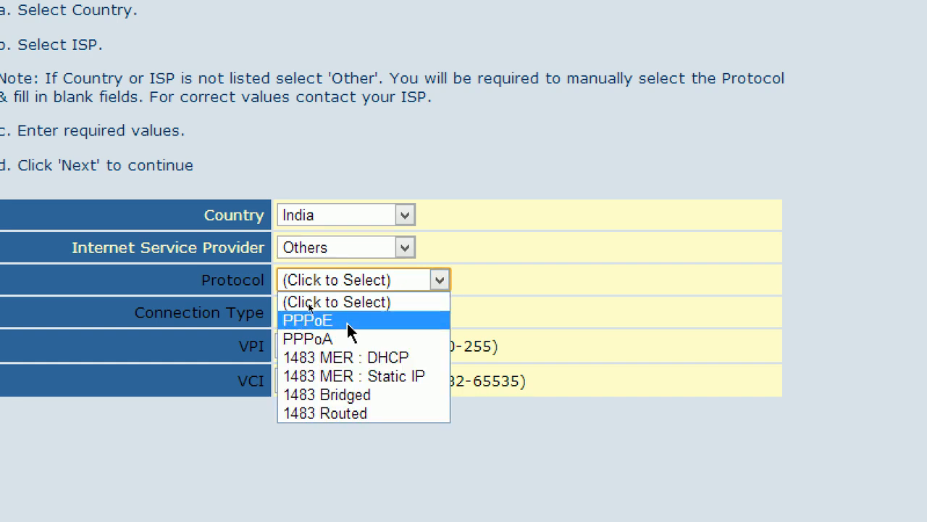
pyautogui.click(307, 321)
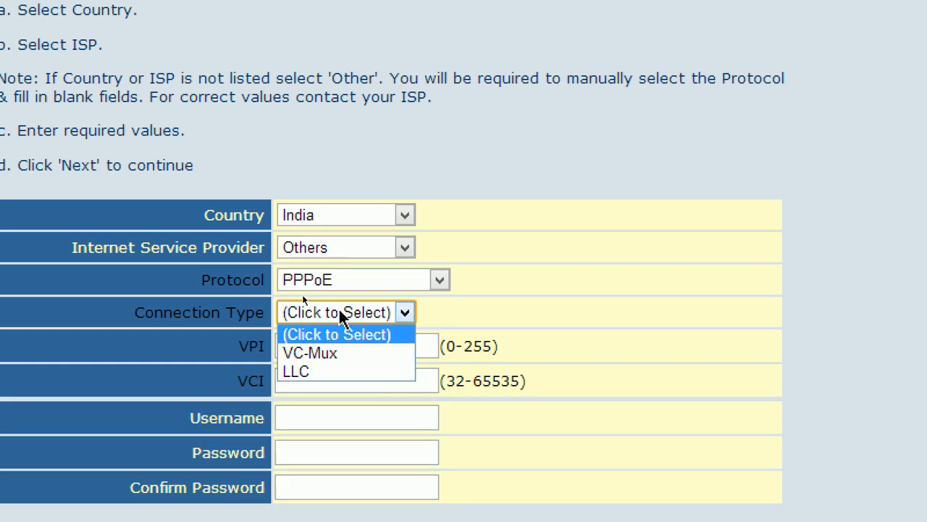
pyautogui.click(295, 371)
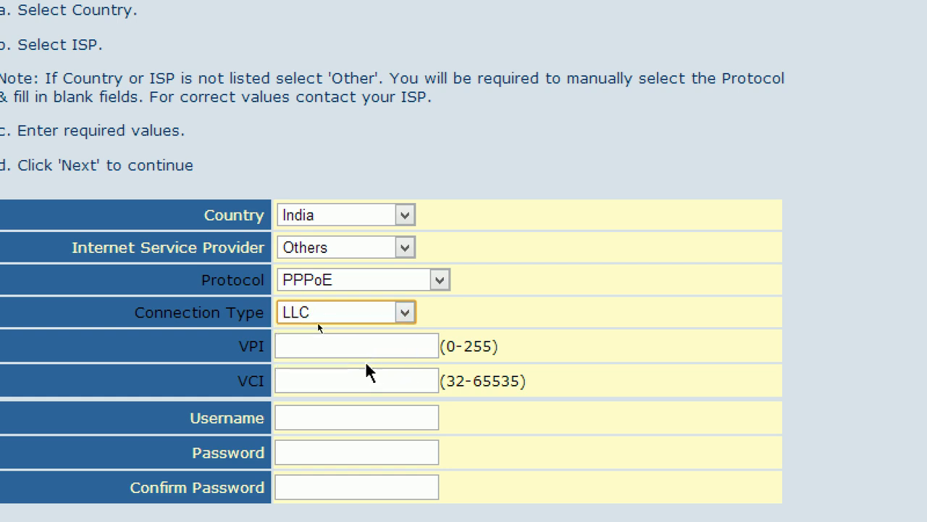
# Enter VPI 0 and VCI 32 for the ADSL connection.
pyautogui.click(356, 345)
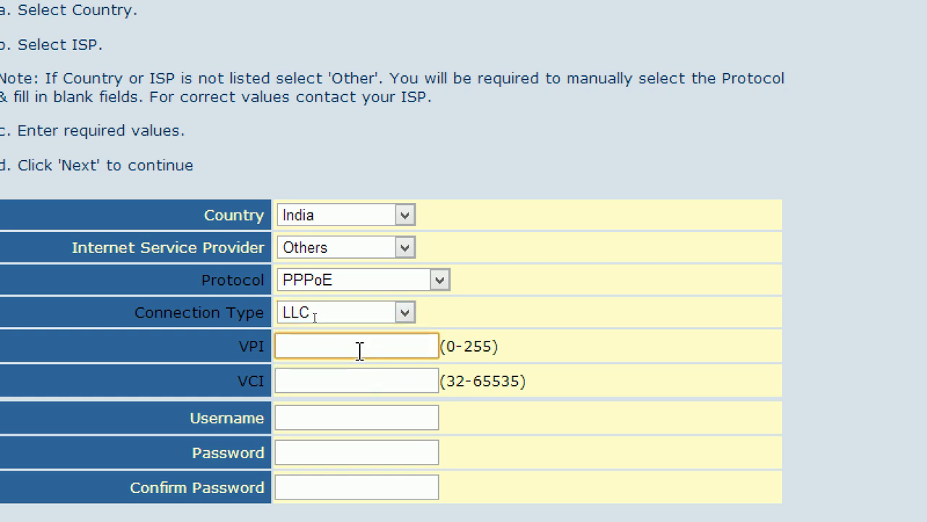
pyautogui.write('0')
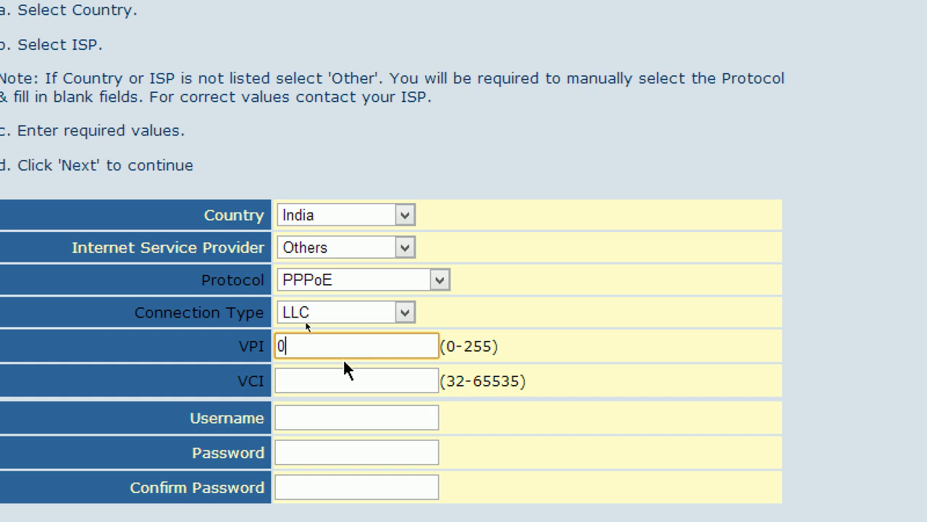
pyautogui.click(357, 380)
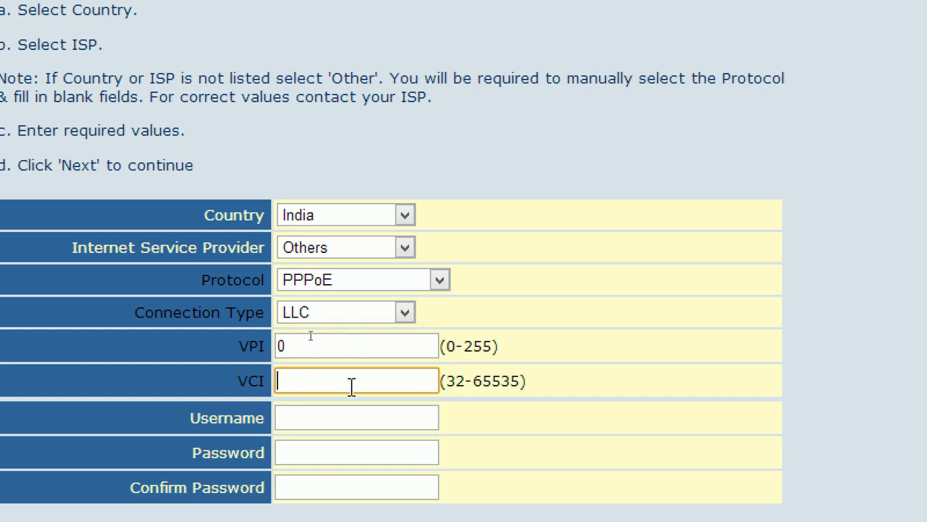
pyautogui.write('32')
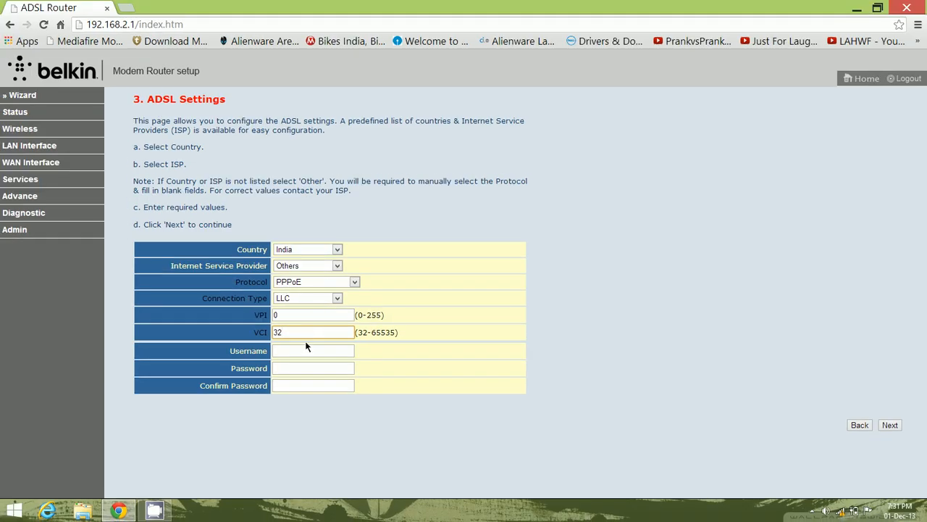
pyautogui.moveTo(272, 372)
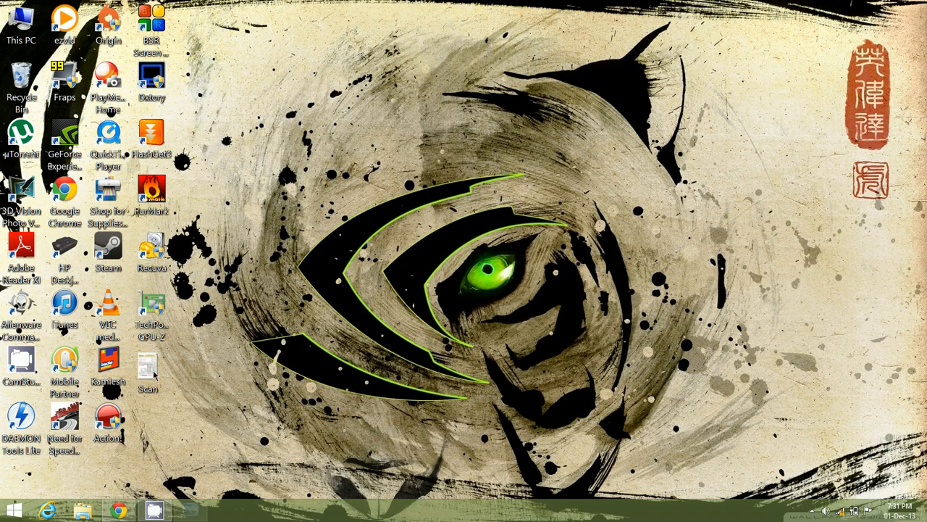
# Look up the login details on the scanned MTNL bill and return to the router page.
pyautogui.doubleClick(151, 362)
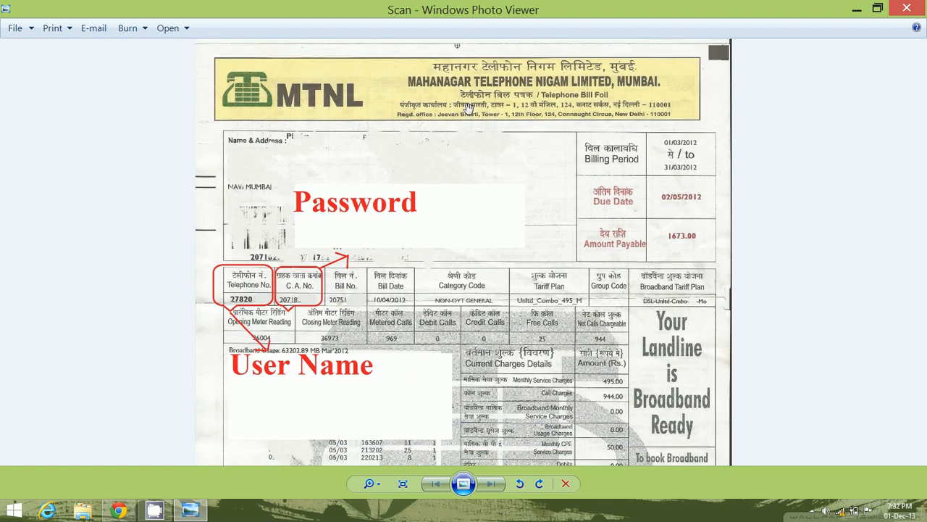
pyautogui.scroll(-3)
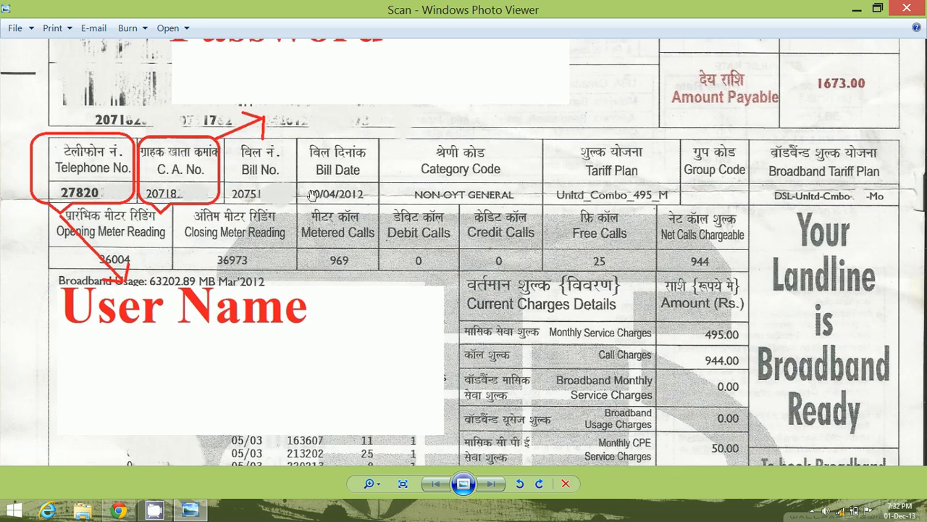
pyautogui.moveTo(109, 203)
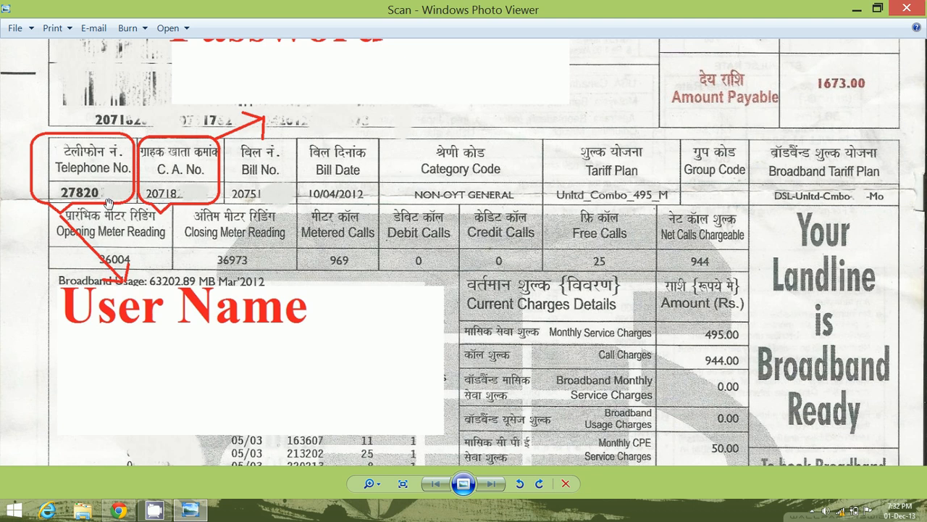
pyautogui.scroll(3)
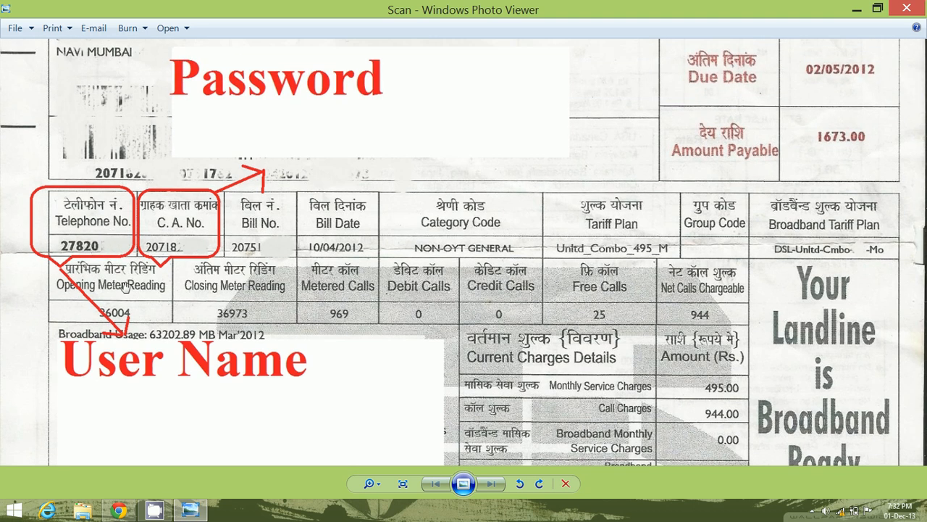
pyautogui.moveTo(204, 238)
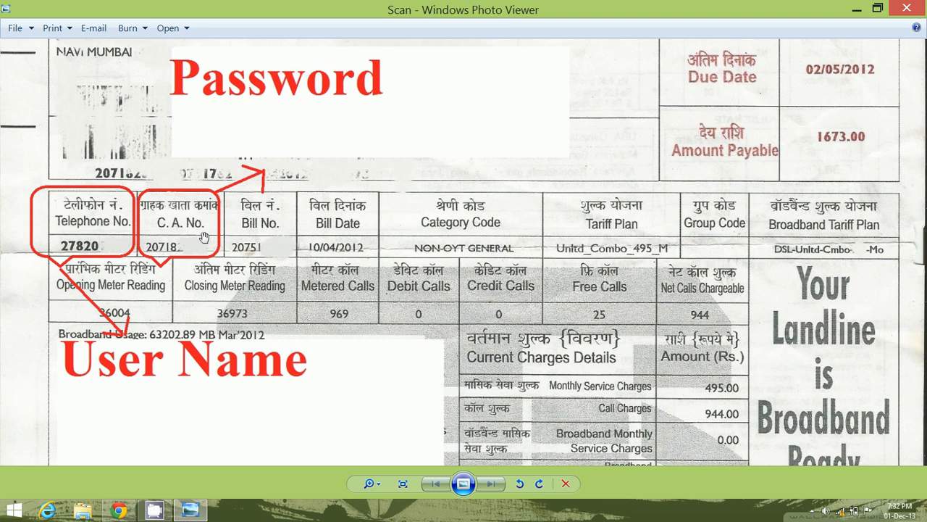
pyautogui.moveTo(852, 104)
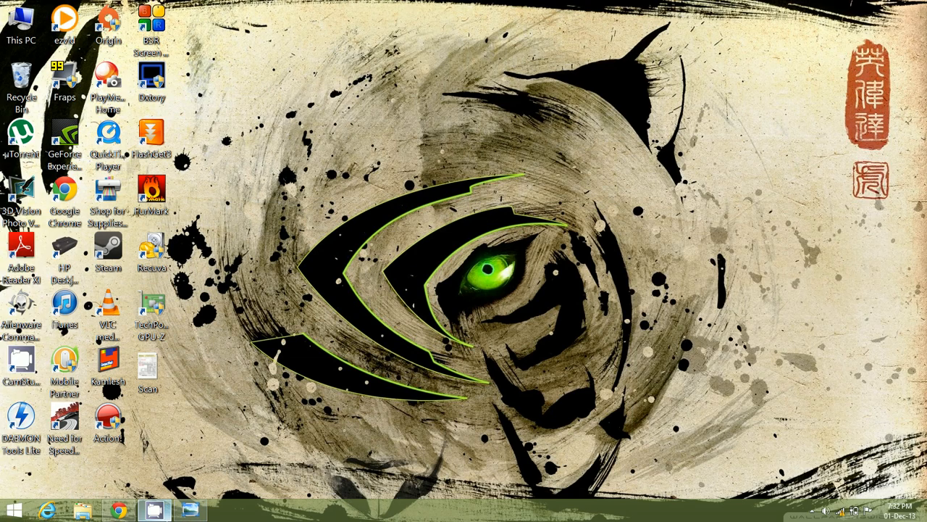
pyautogui.click(118, 510)
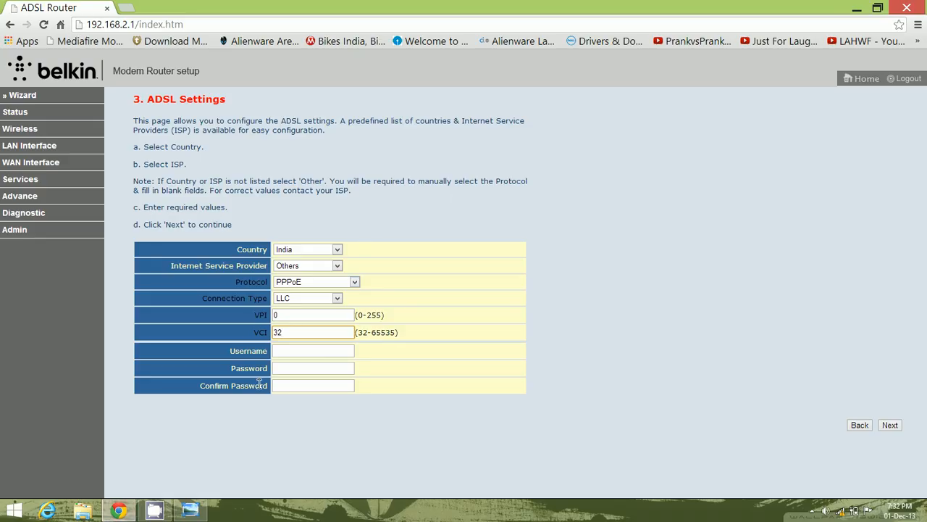
pyautogui.click(313, 350)
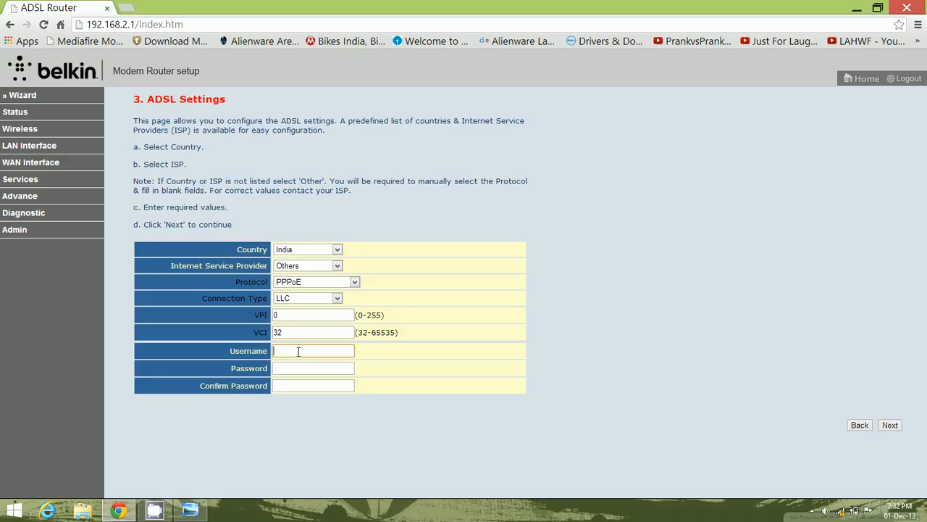
pyautogui.write('27')
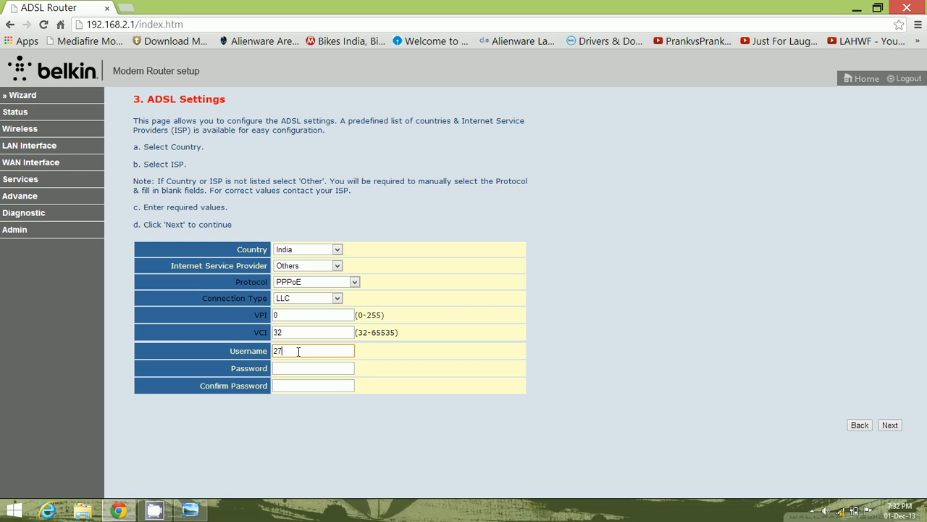
pyautogui.write('82010')
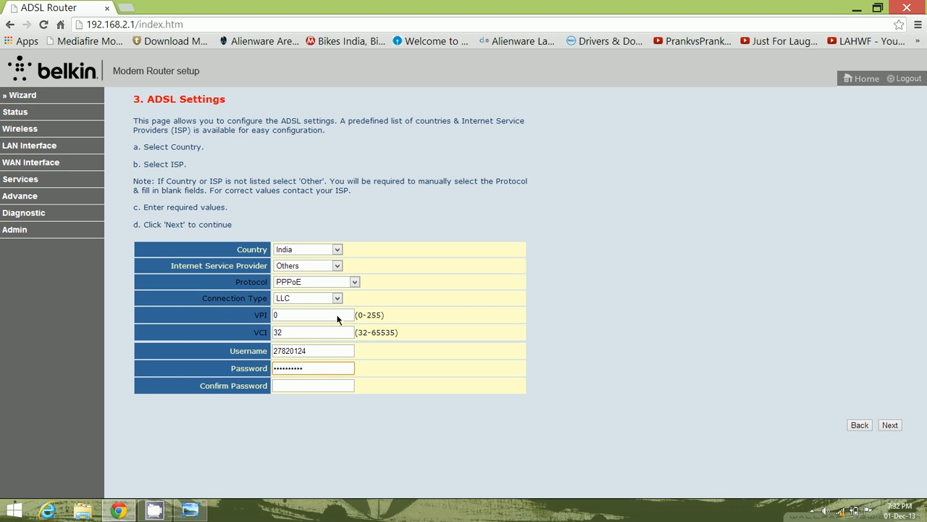
pyautogui.click(313, 385)
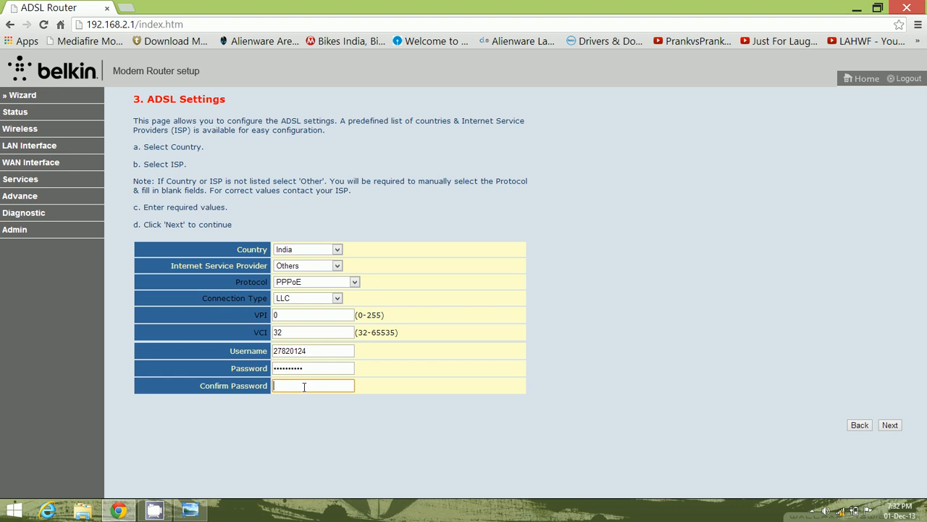
pyautogui.write('••••••••')
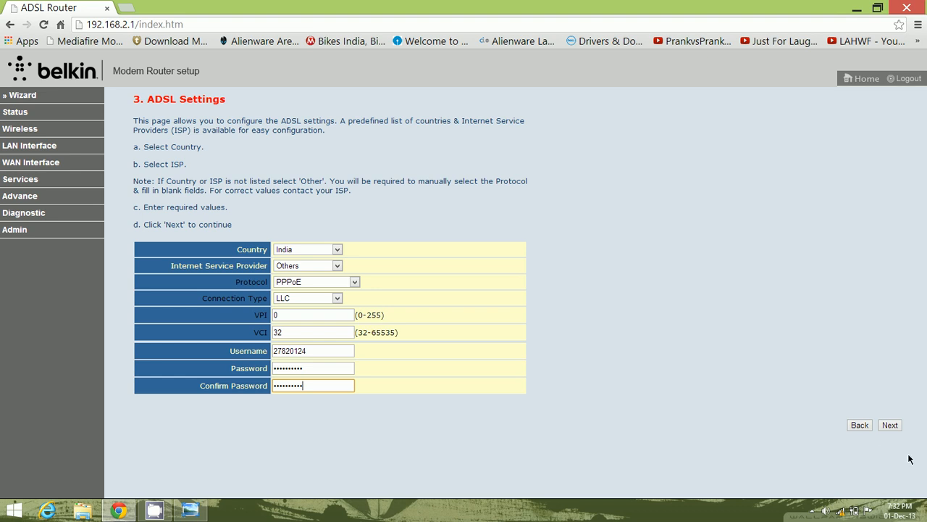
pyautogui.click(890, 425)
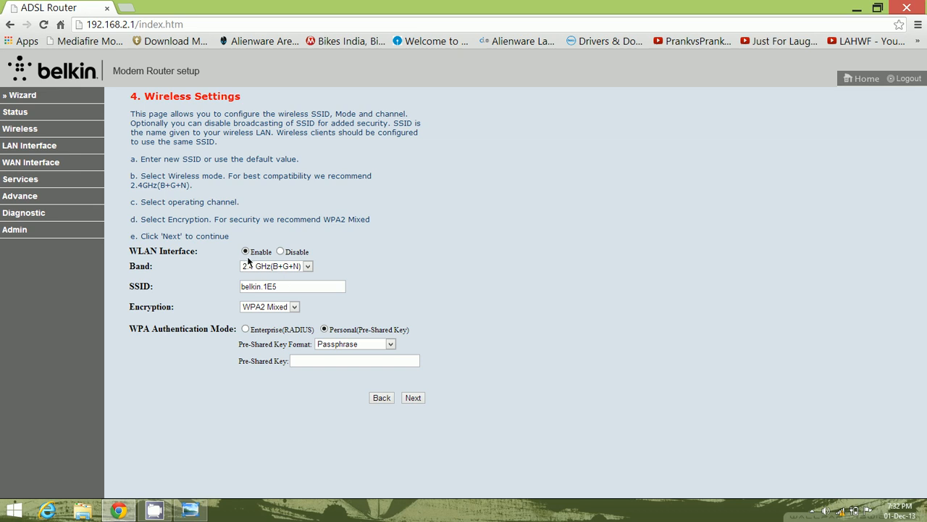
pyautogui.moveTo(342, 334)
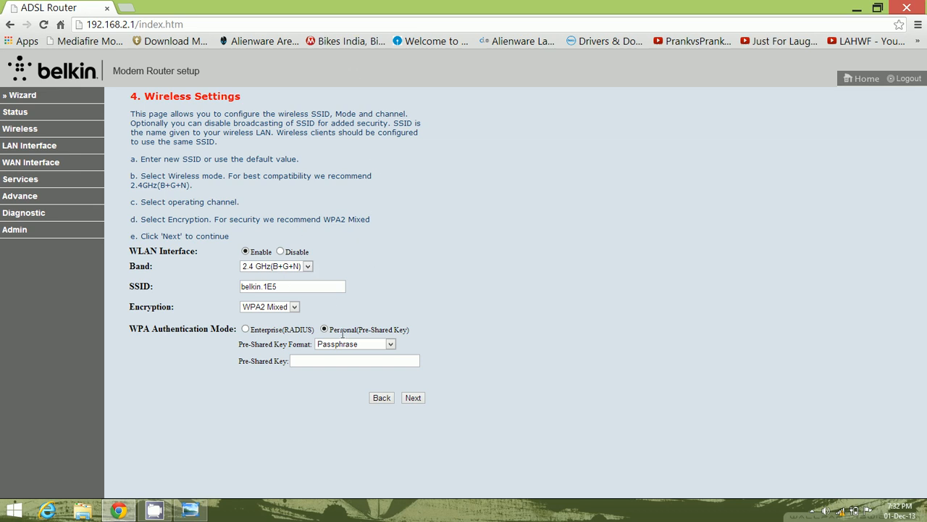
pyautogui.moveTo(304, 263)
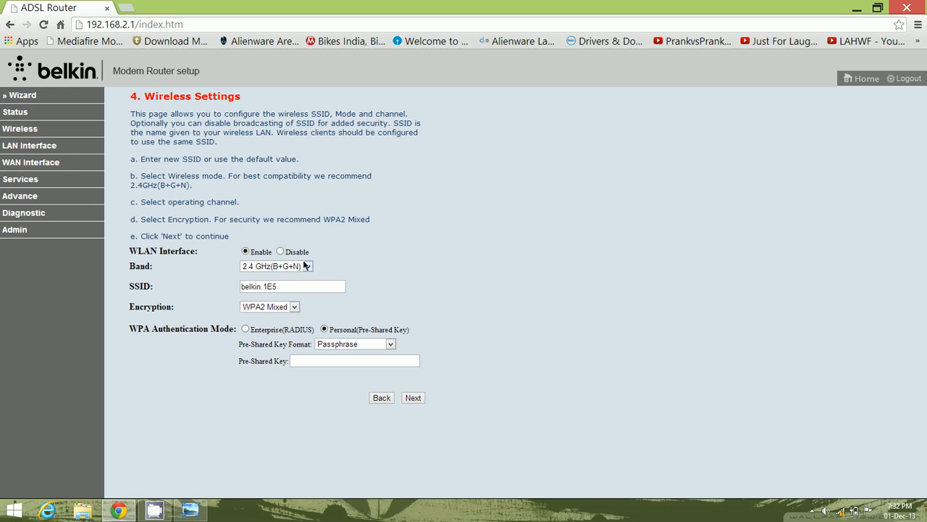
pyautogui.moveTo(214, 340)
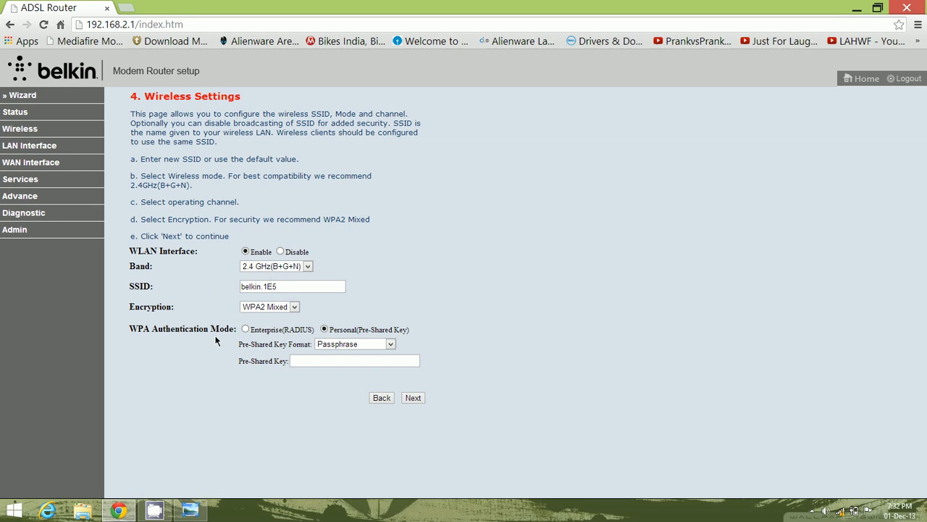
pyautogui.moveTo(246, 265)
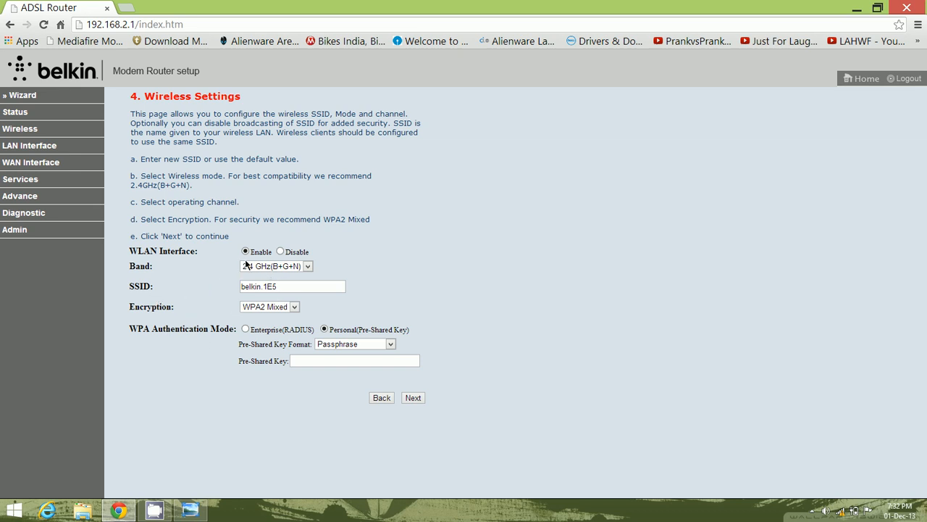
# Name the wireless network kamlesh with a WPA2 Mixed pre-shared passphrase and proceed to the summary.
pyautogui.tripleClick(293, 286)
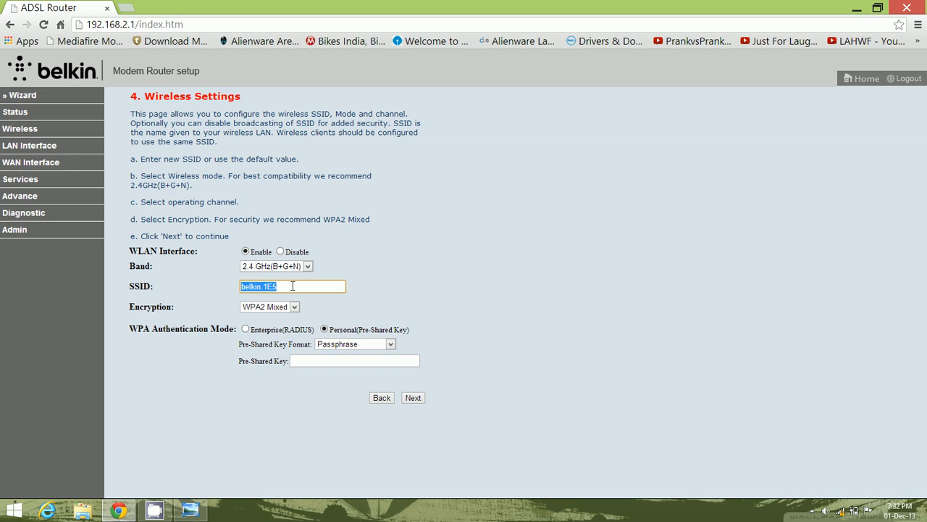
pyautogui.write('kamlesh')
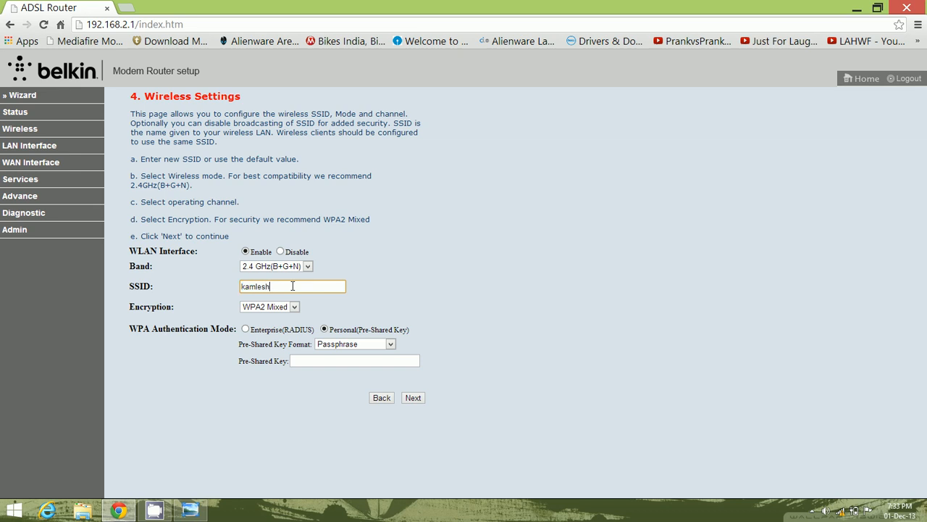
pyautogui.moveTo(333, 343)
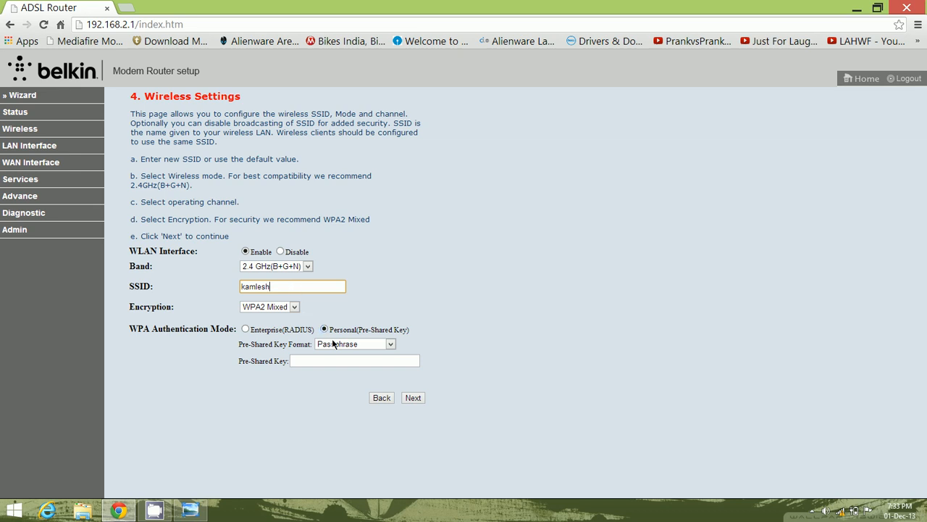
pyautogui.click(354, 361)
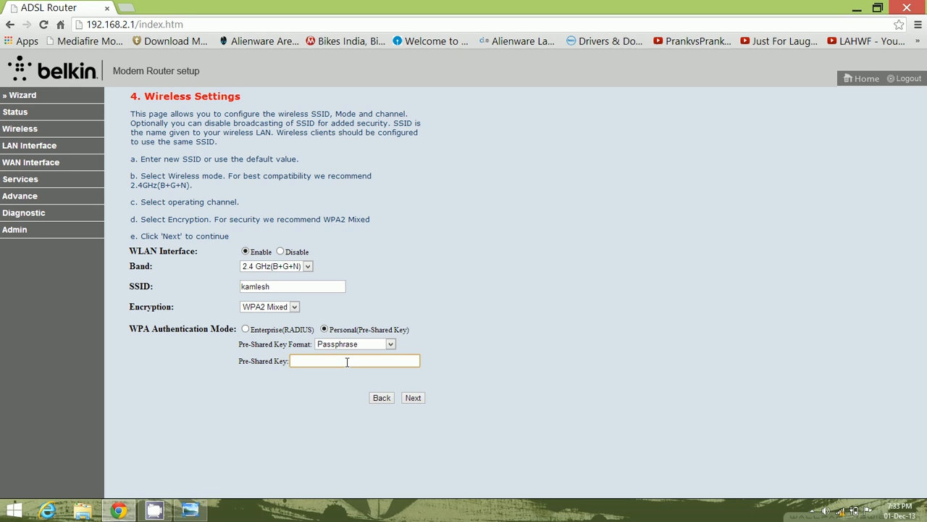
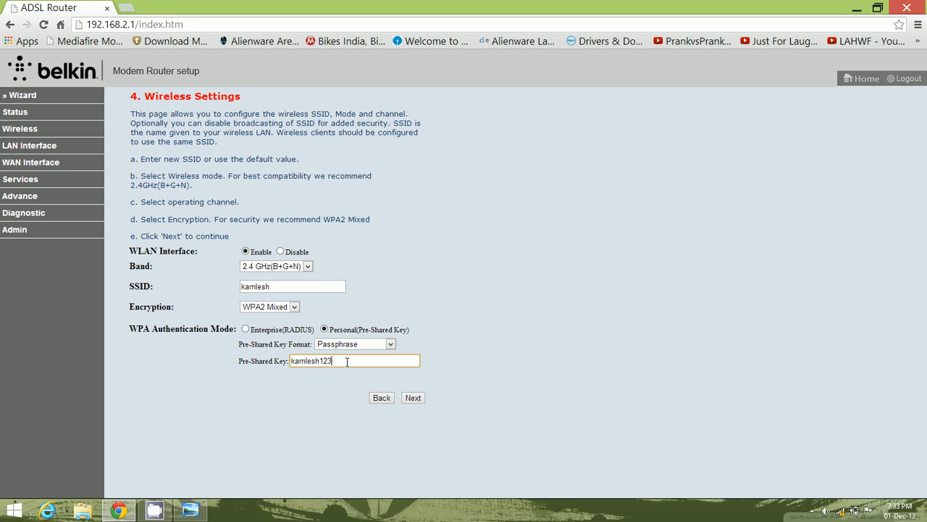
pyautogui.click(413, 397)
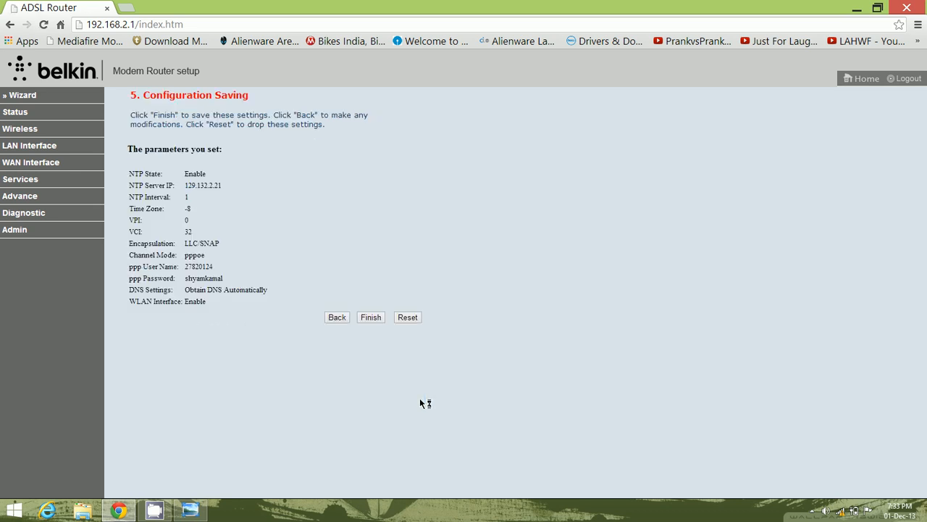
pyautogui.moveTo(162, 140)
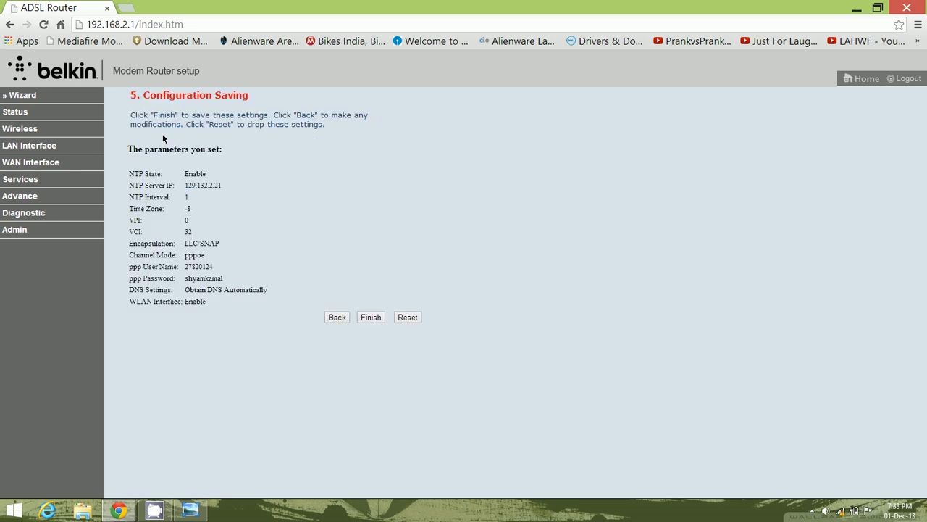
pyautogui.moveTo(215, 119)
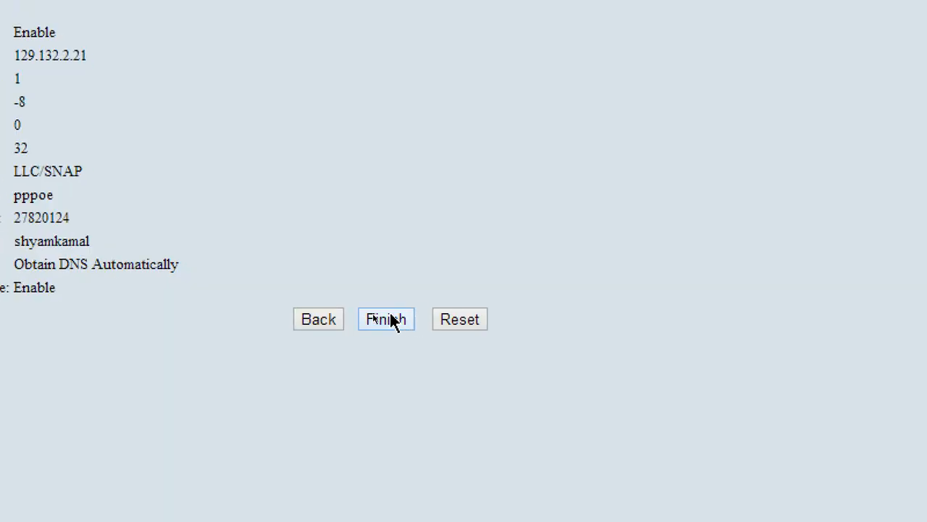
# Finish the wizard so the router saves and applies the new configuration.
pyautogui.click(386, 319)
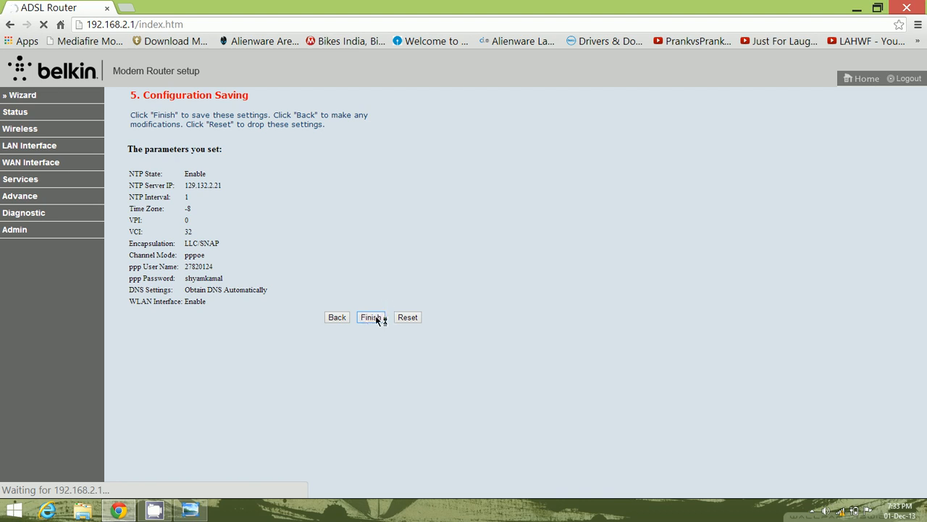
pyautogui.click(371, 318)
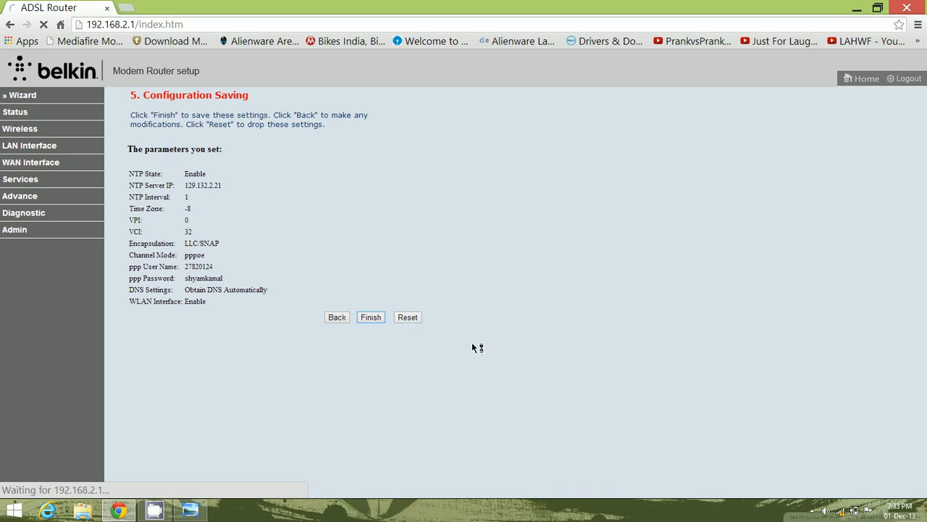
pyautogui.moveTo(649, 386)
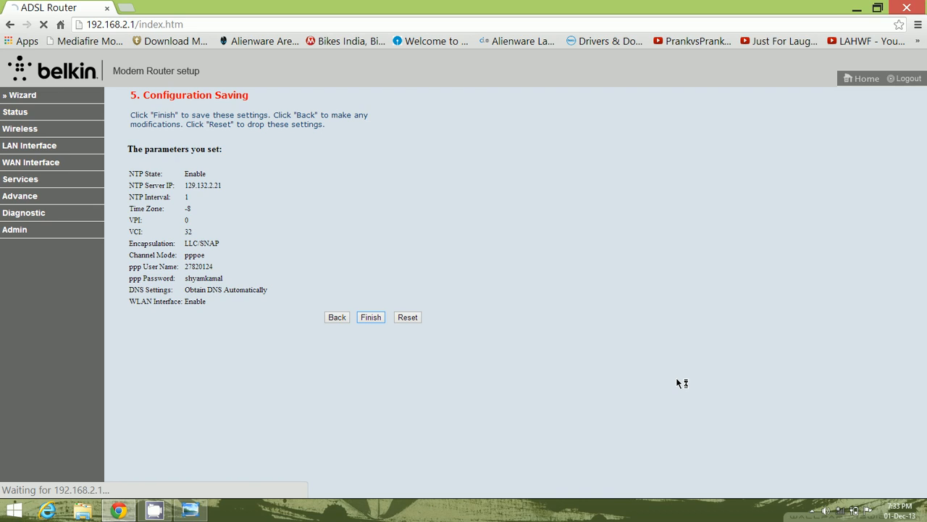
pyautogui.moveTo(485, 500)
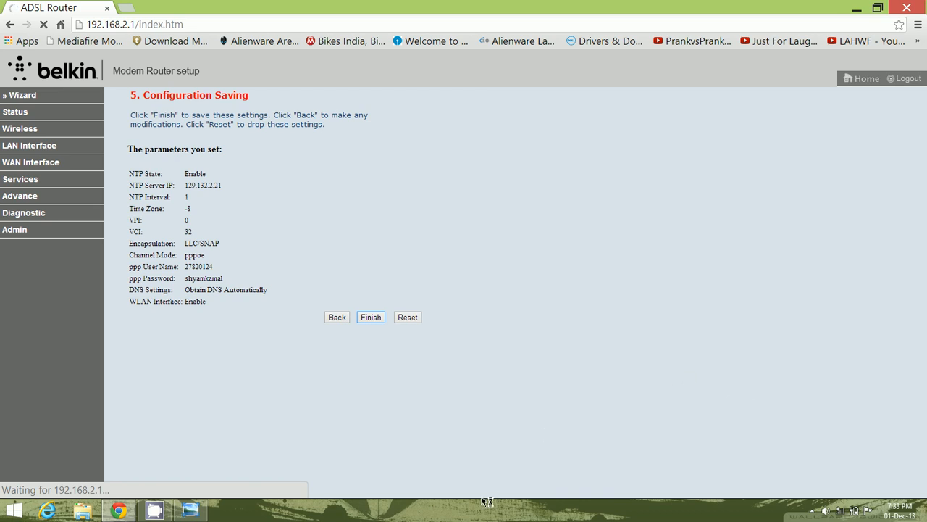
pyautogui.moveTo(839, 504)
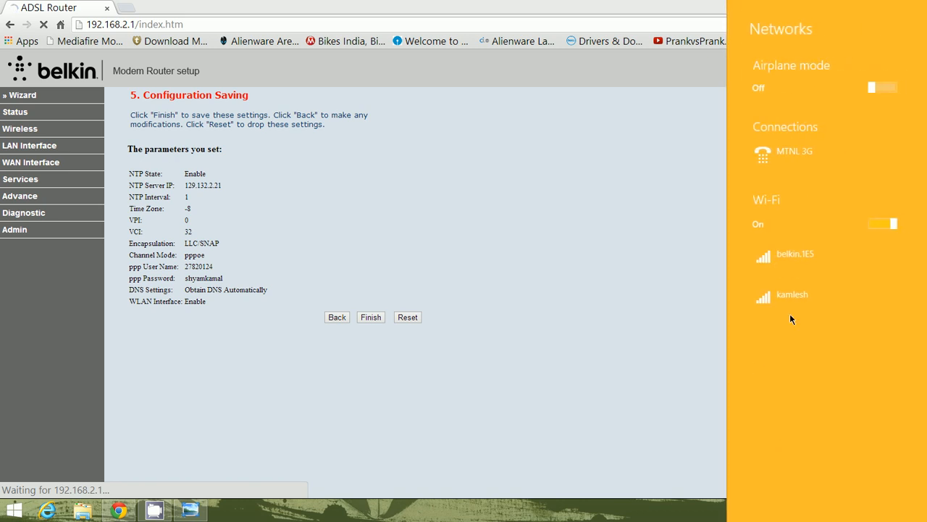
# Try connecting to the older Belkin Wi-Fi, dismiss the Networks panel and close Chrome.
pyautogui.click(786, 255)
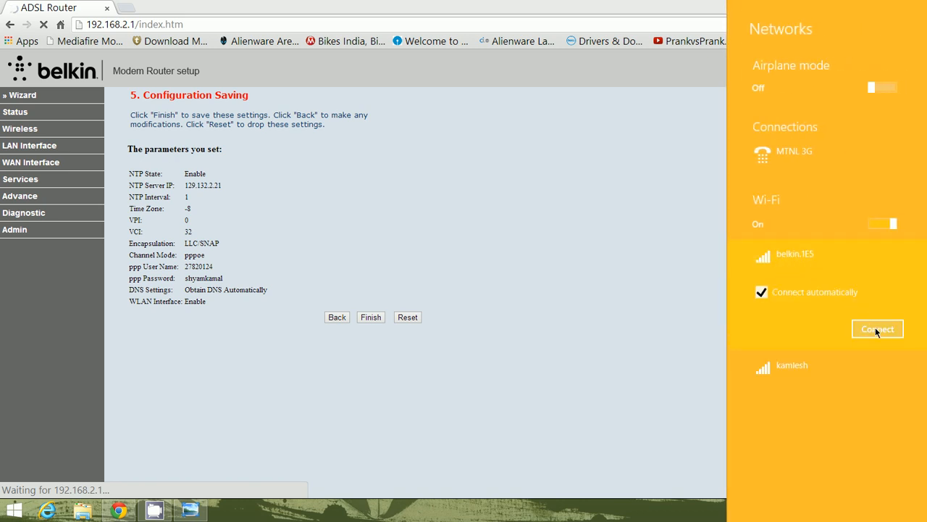
pyautogui.click(878, 327)
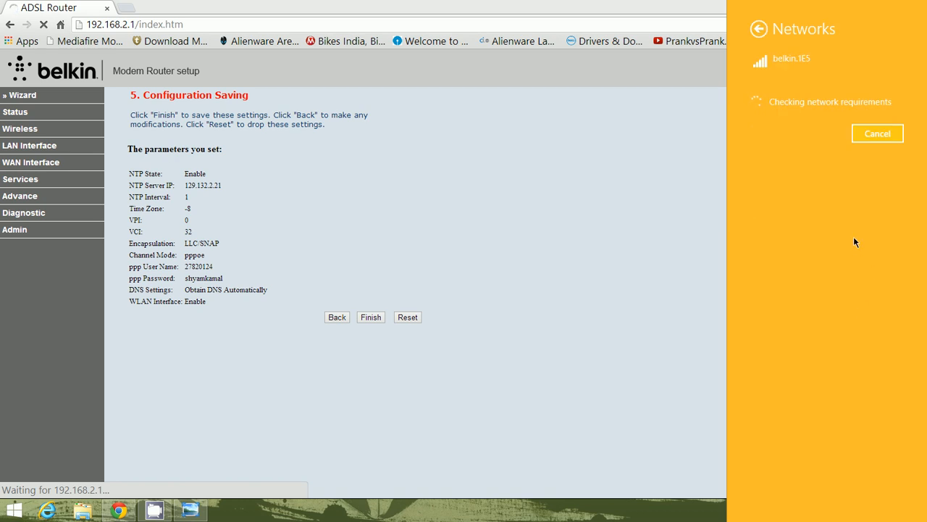
pyautogui.moveTo(843, 215)
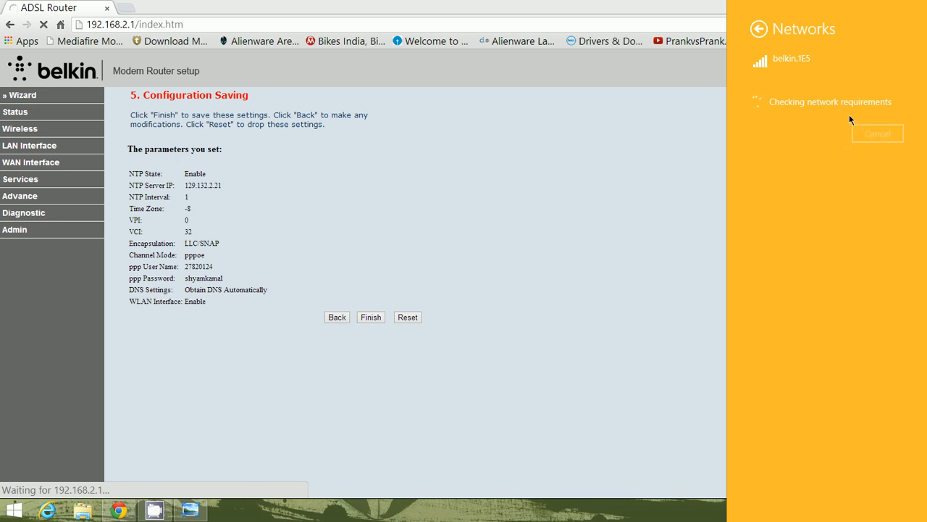
pyautogui.moveTo(811, 142)
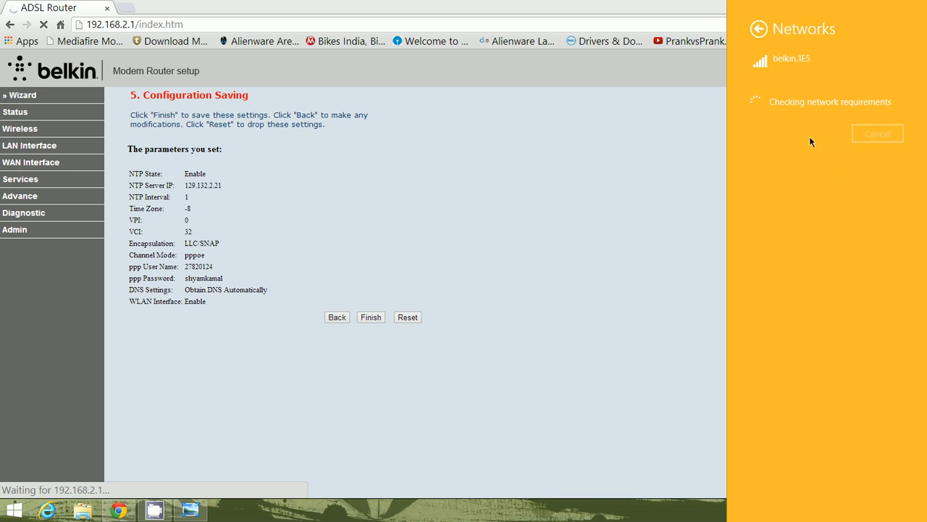
pyautogui.moveTo(812, 165)
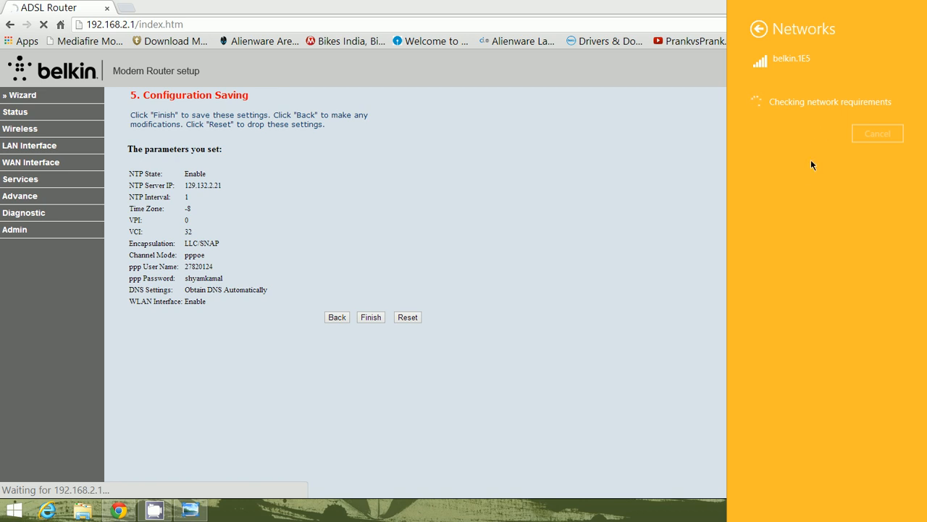
pyautogui.click(371, 316)
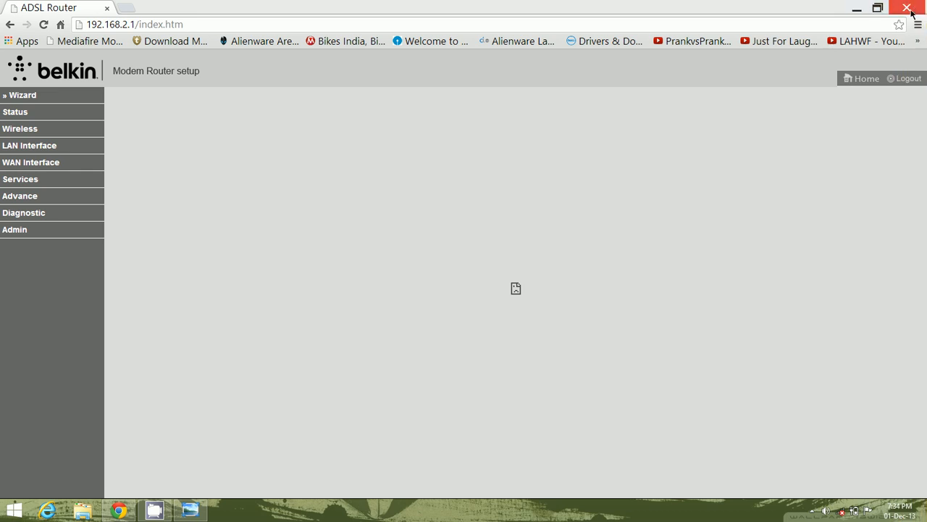
pyautogui.click(904, 9)
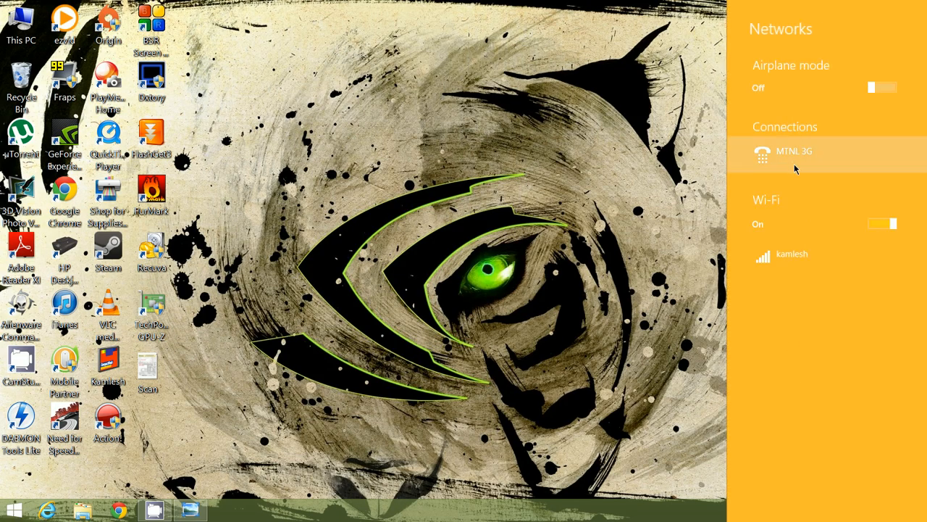
# Connect the PC to the new kamlesh Wi-Fi network and wait for Connected.
pyautogui.click(792, 254)
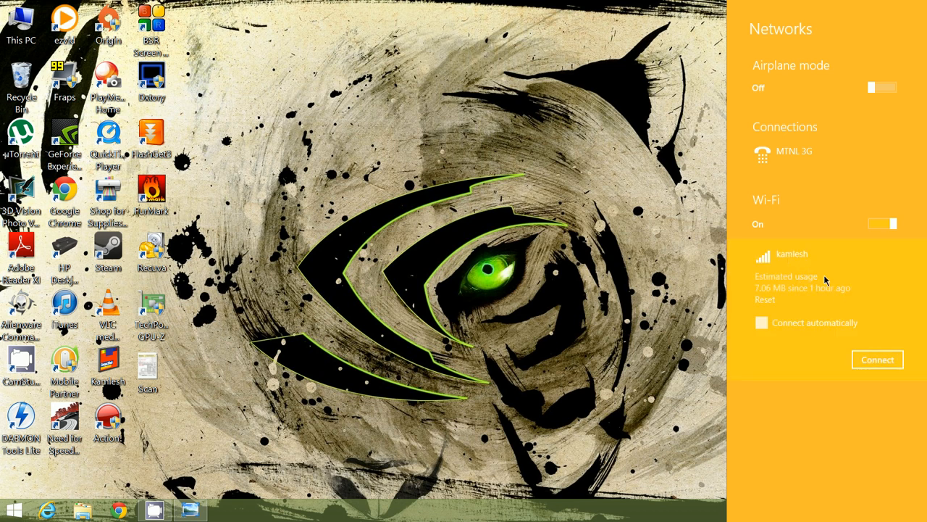
pyautogui.moveTo(878, 349)
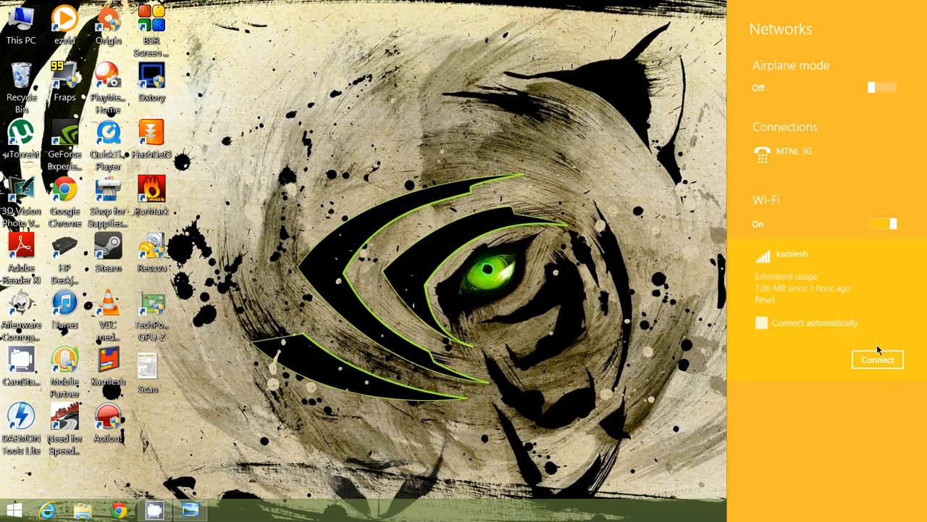
pyautogui.click(878, 360)
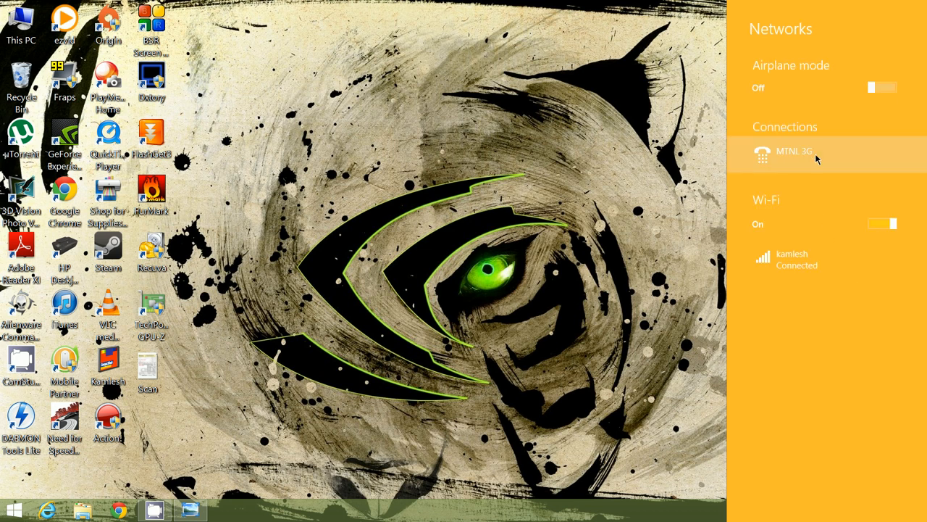
pyautogui.click(797, 259)
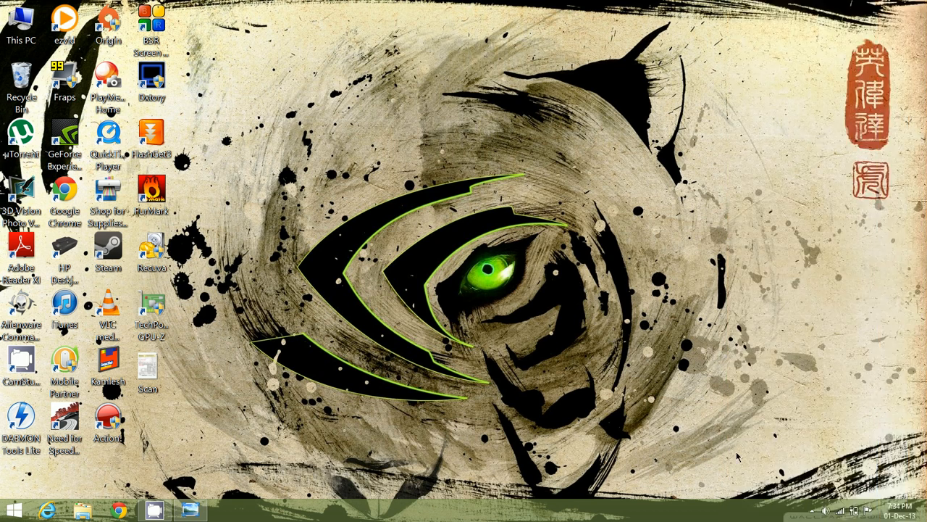
# Load the Google India homepage in Chrome to confirm internet works, then close it.
pyautogui.click(119, 510)
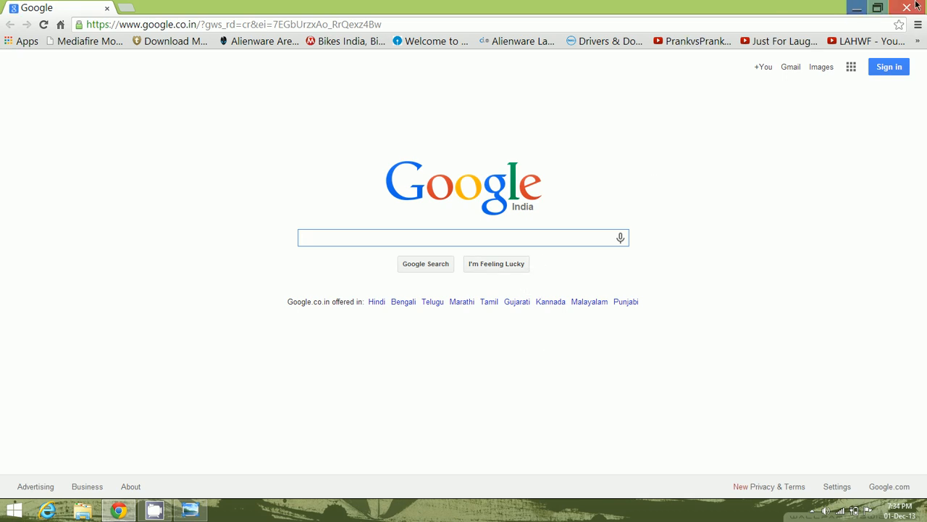
pyautogui.click(906, 7)
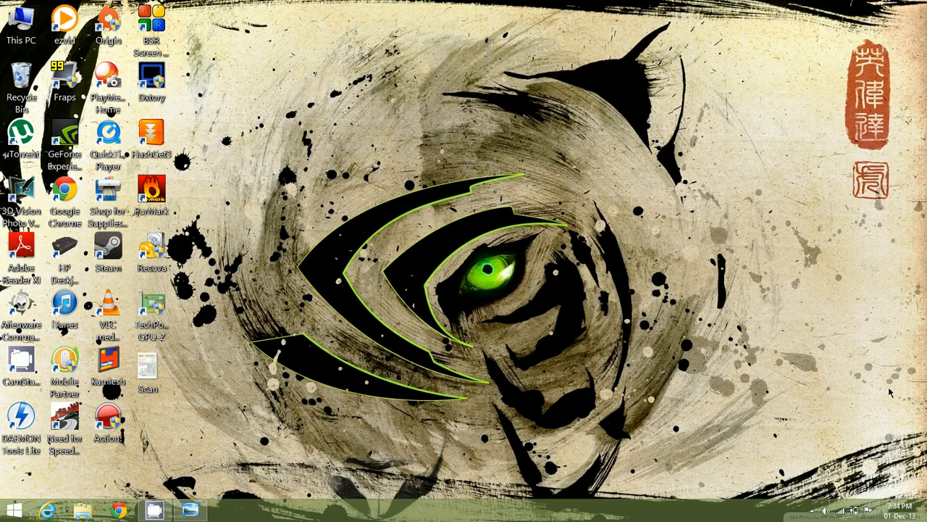